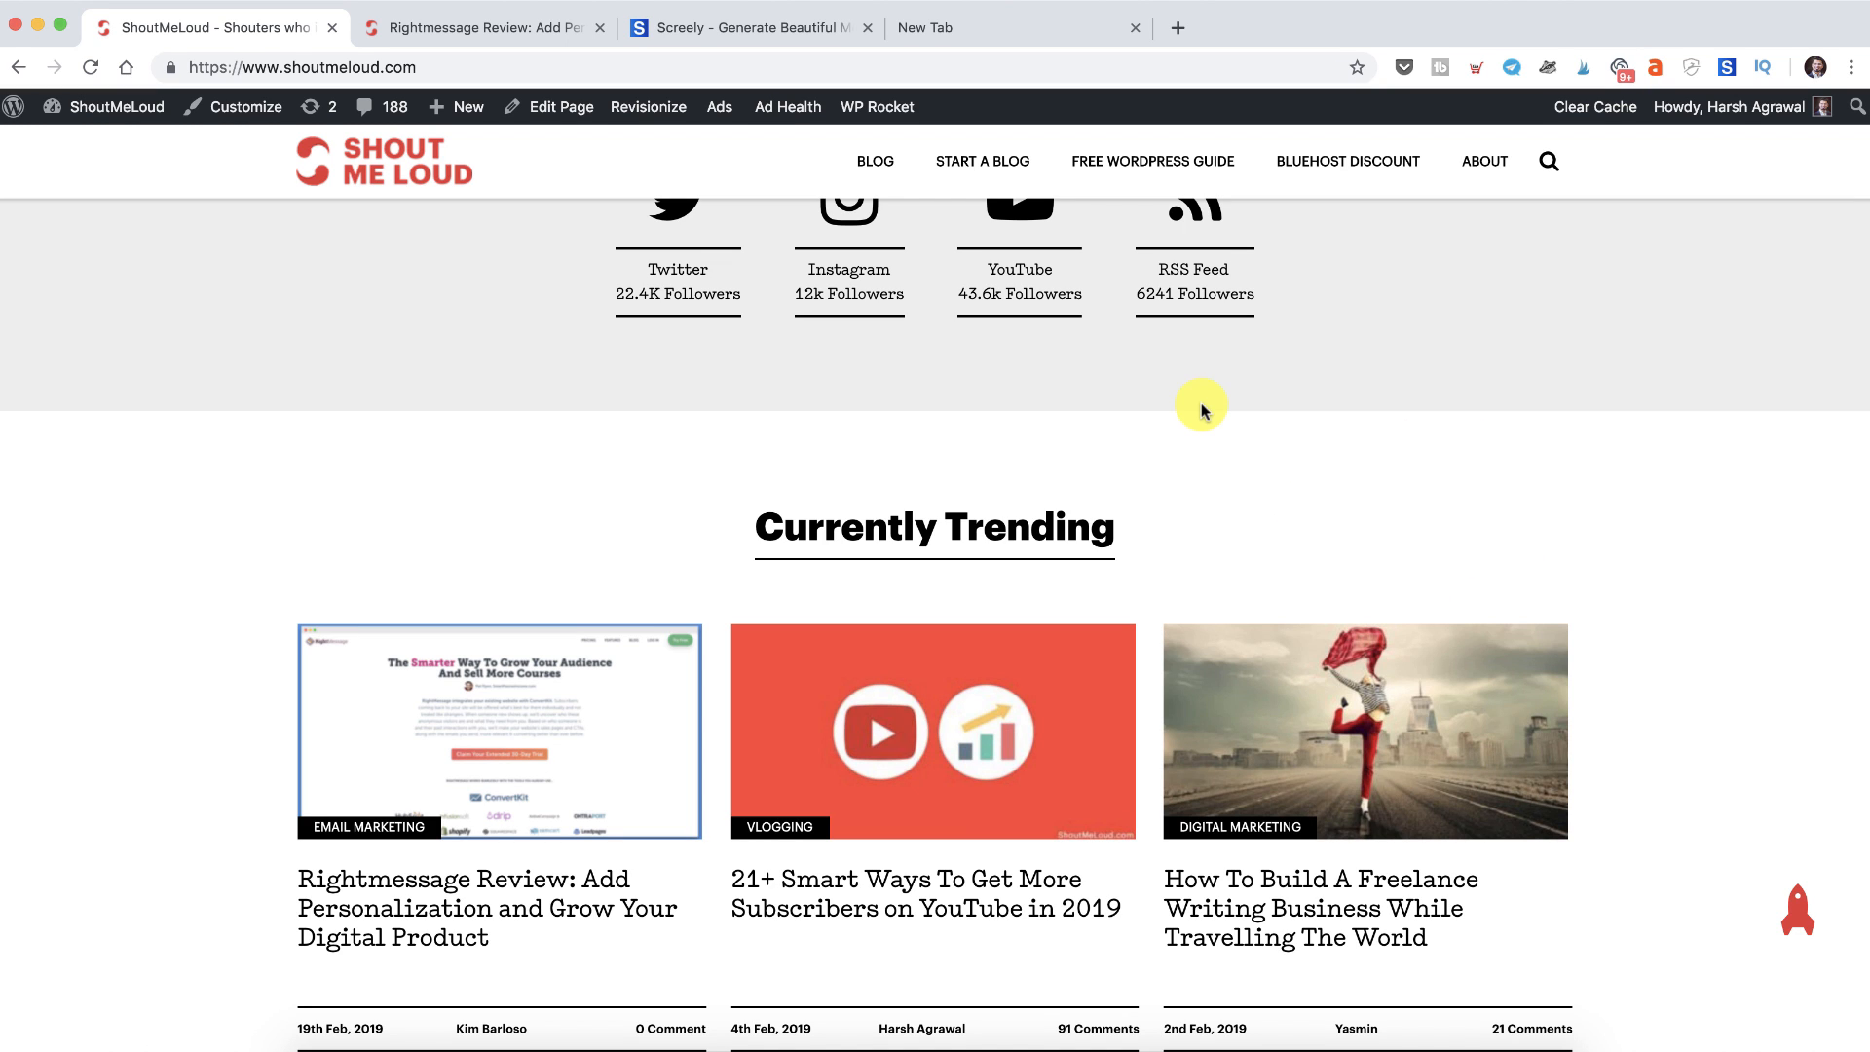
mouse_move(977, 216)
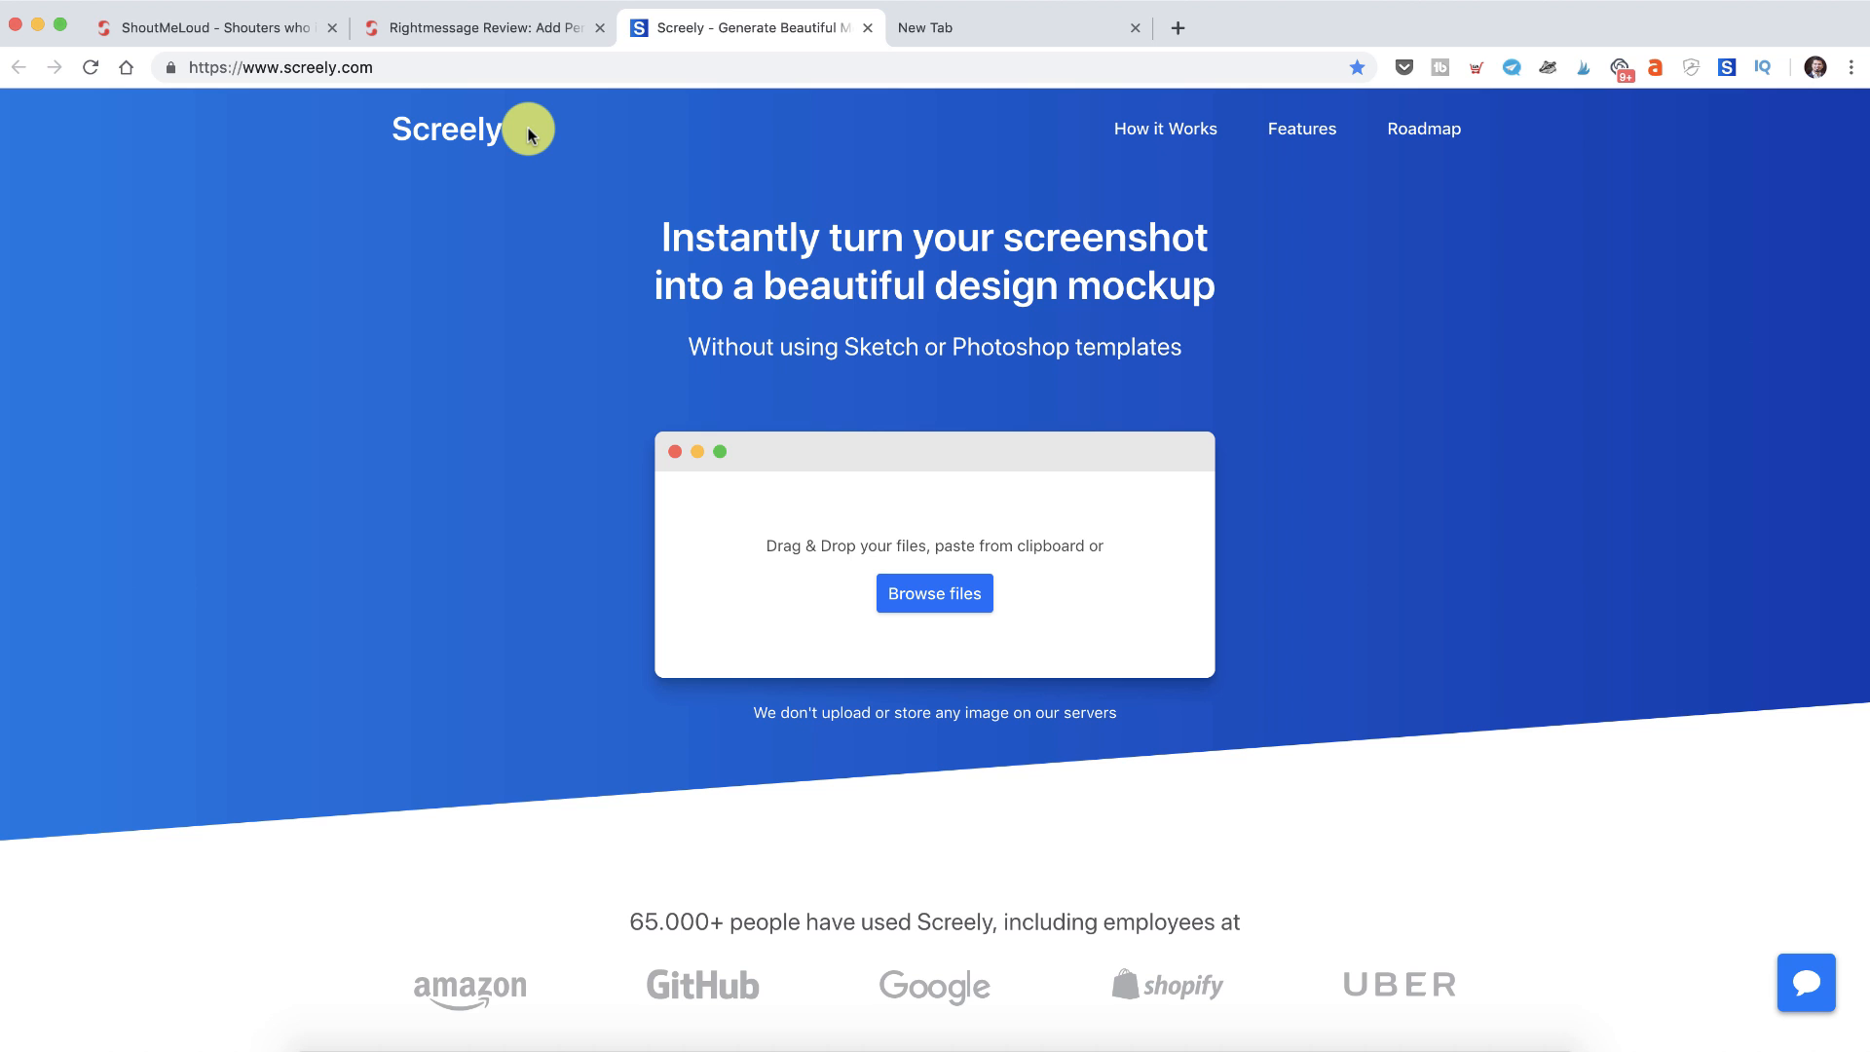
- Load the RightMessage PNG from the Downloads folder into Screely's mockup editor
scroll("down", 3)
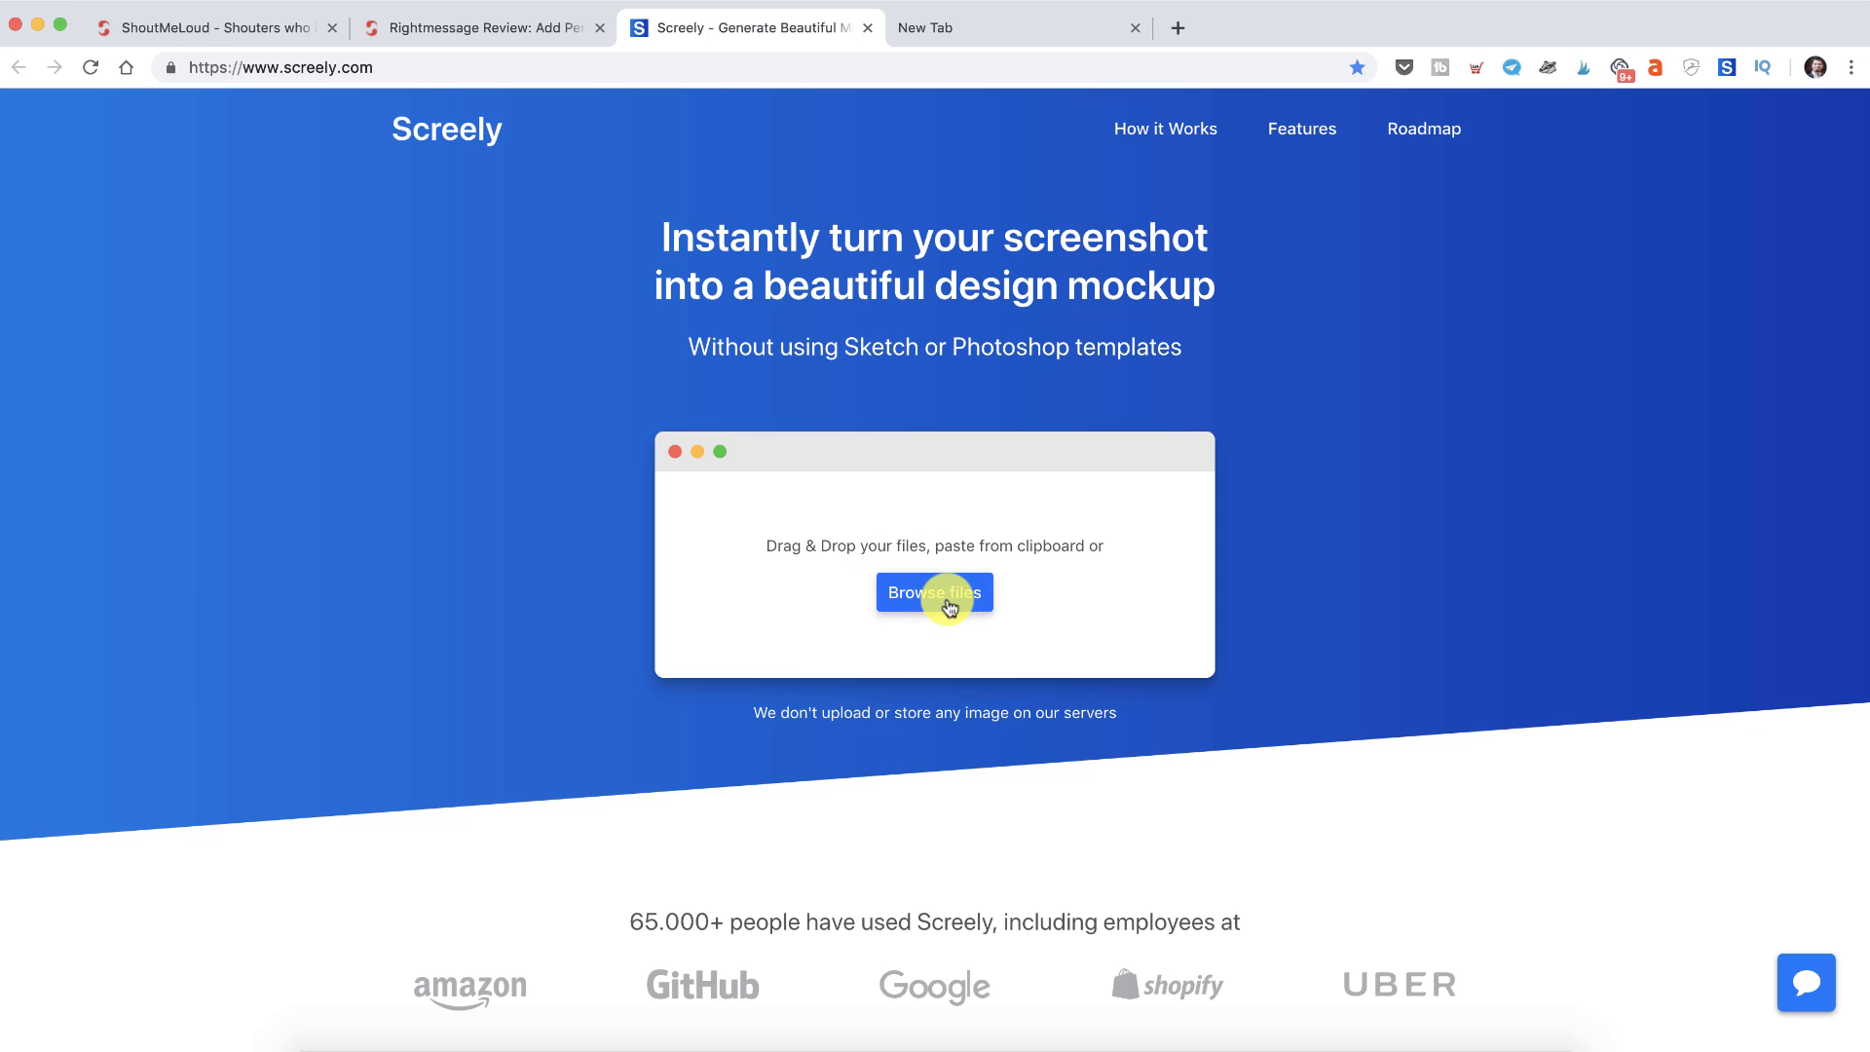
left_click(933, 593)
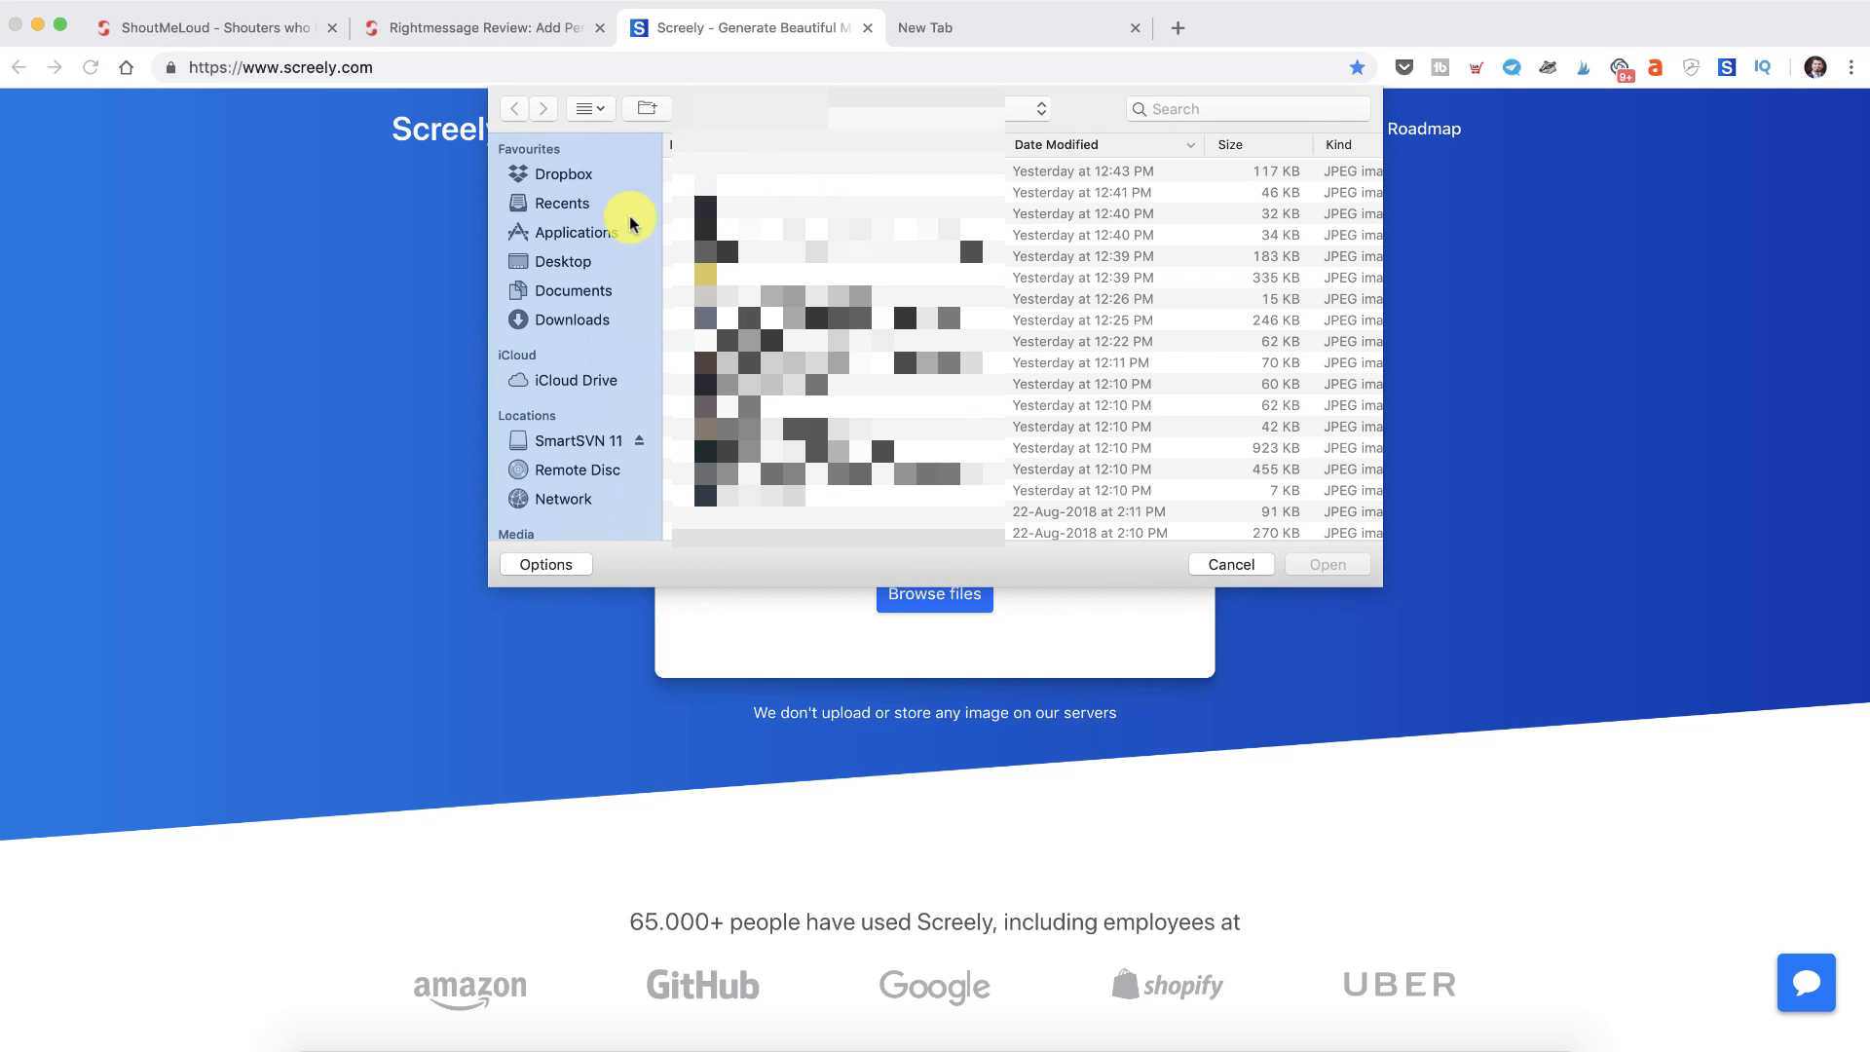
left_click(574, 319)
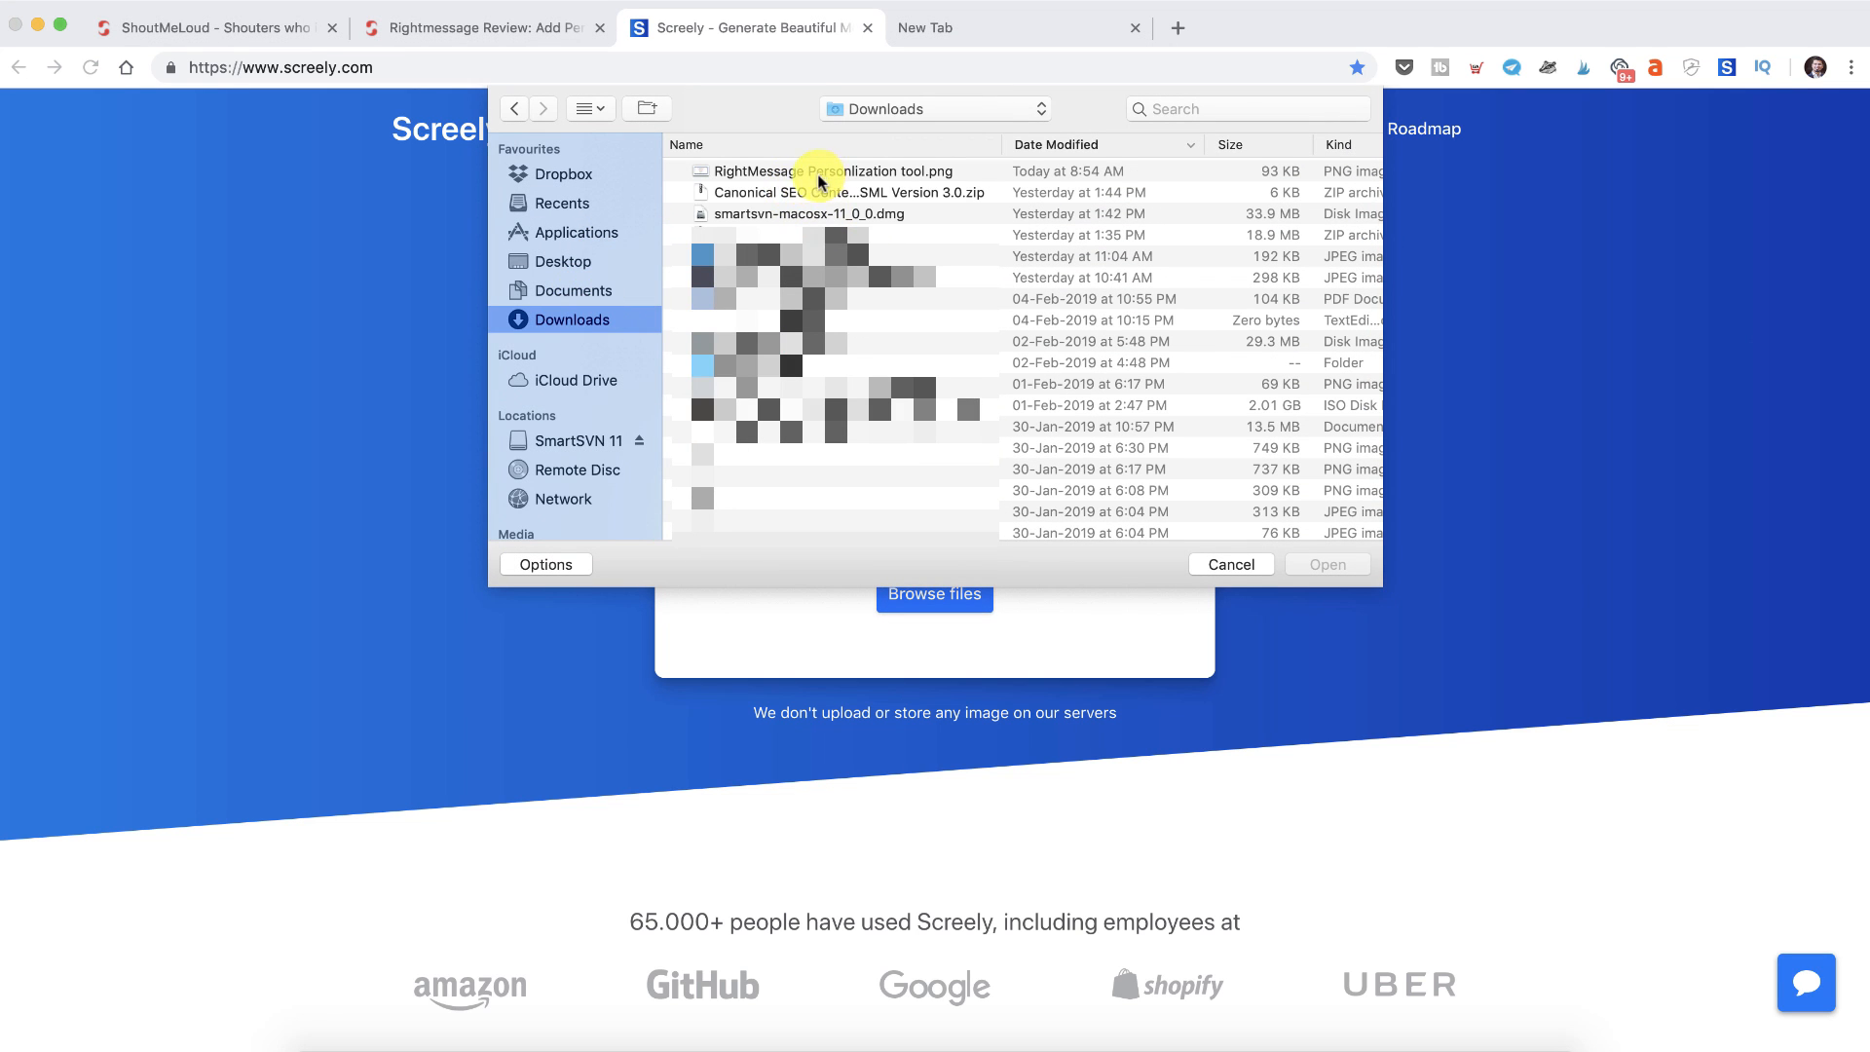
left_click(834, 171)
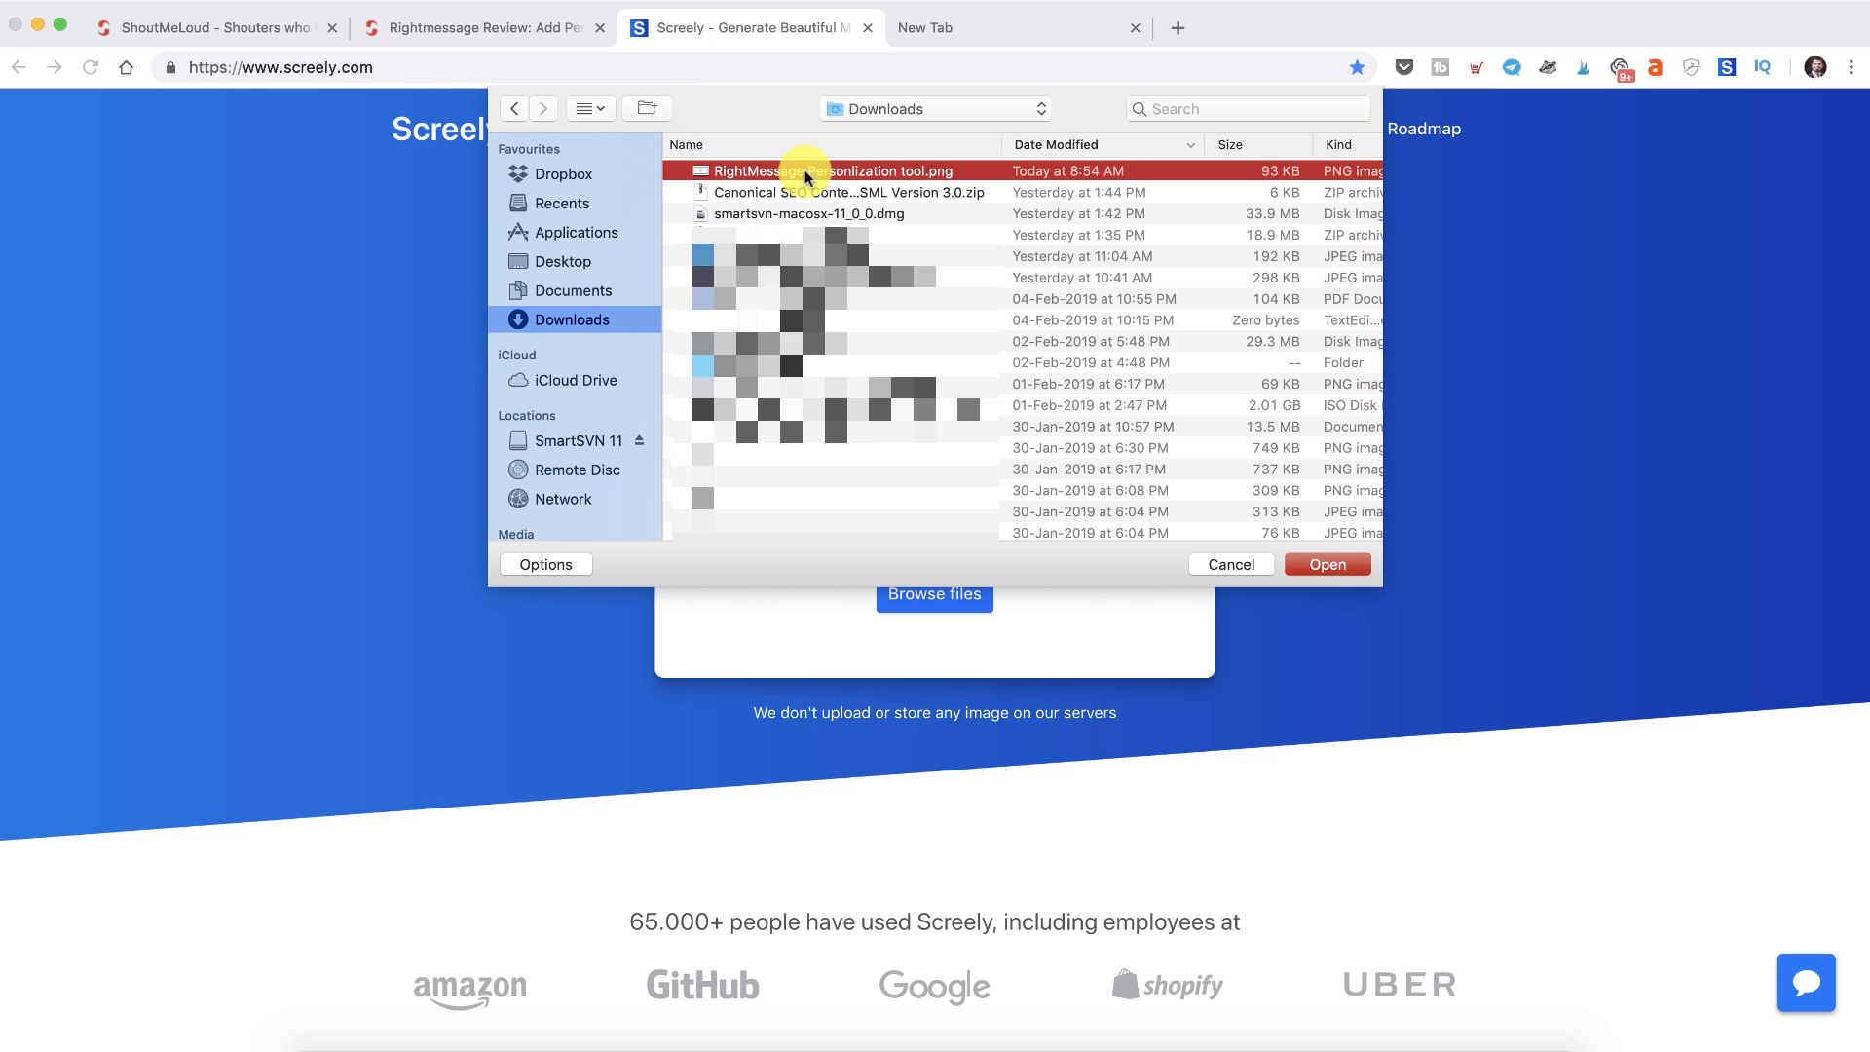
left_click(1326, 564)
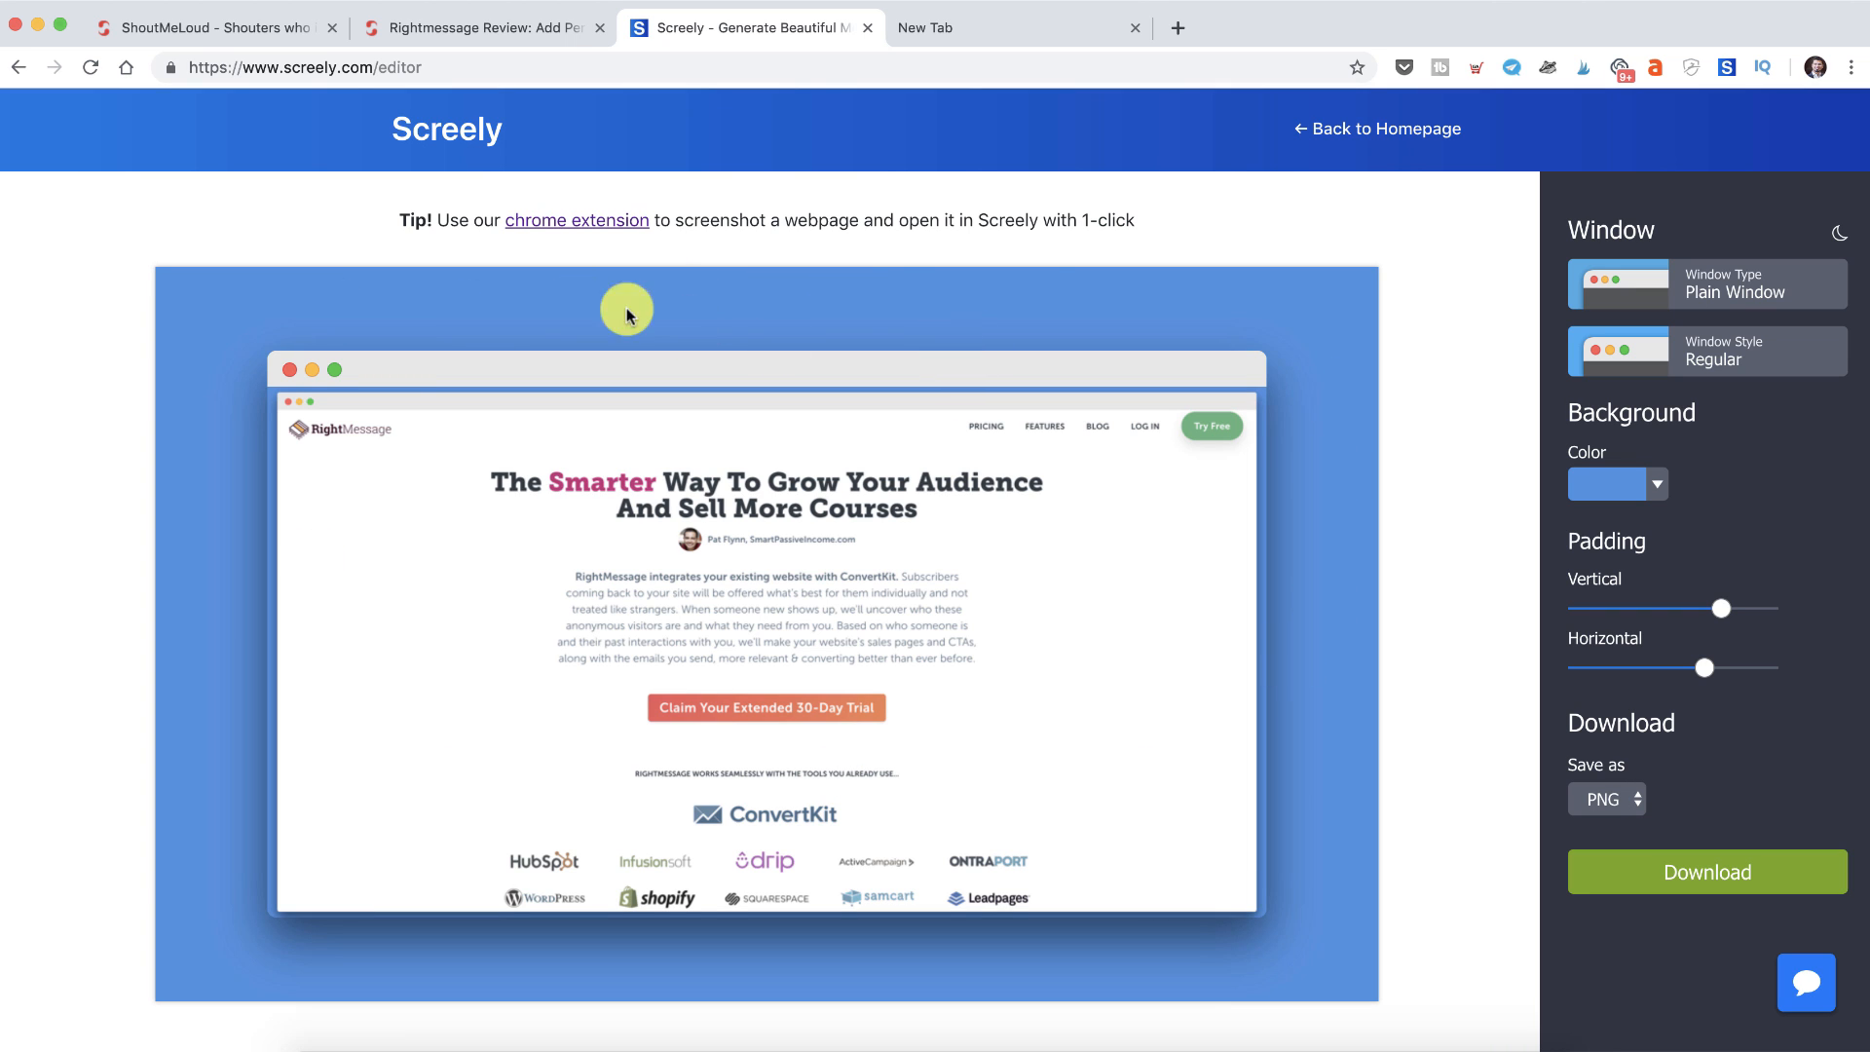
- Tighten vertical and horizontal padding, then toggle Browser Window and return to Plain Window
left_click_drag(1720, 608, 1646, 607)
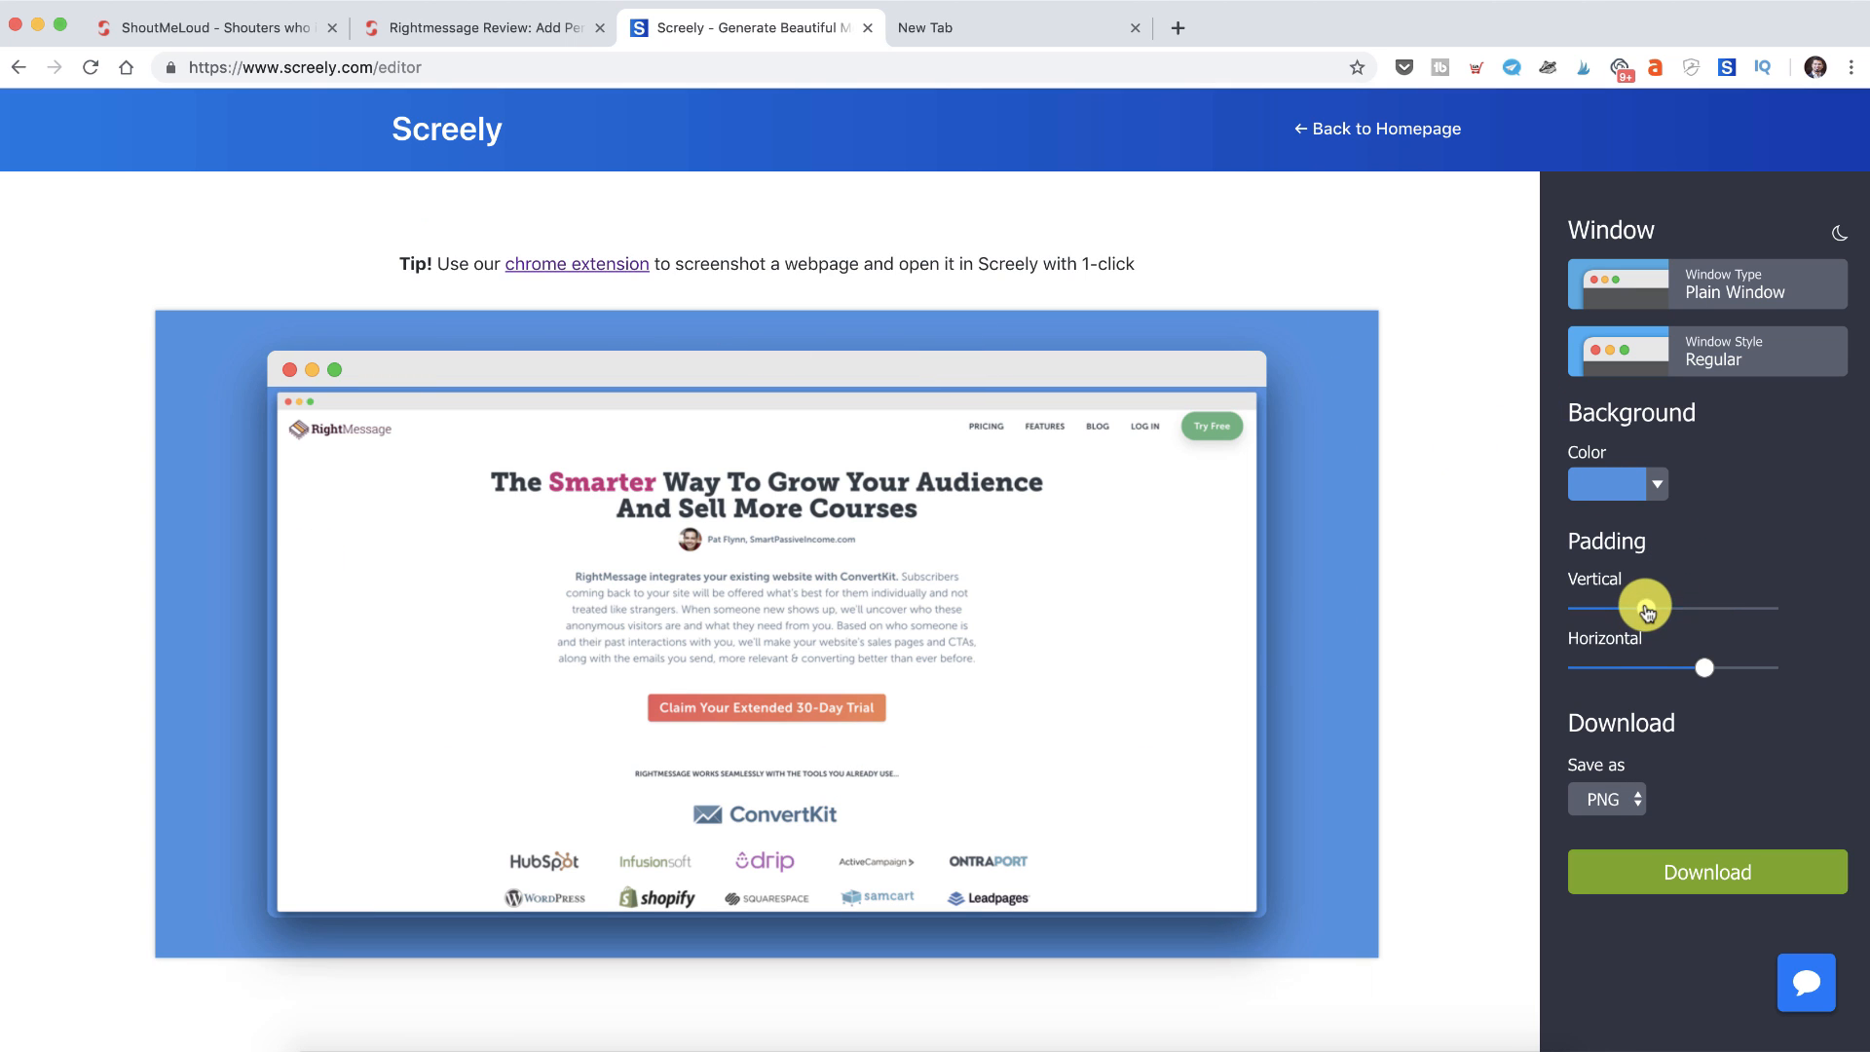
left_click_drag(1645, 602, 1621, 608)
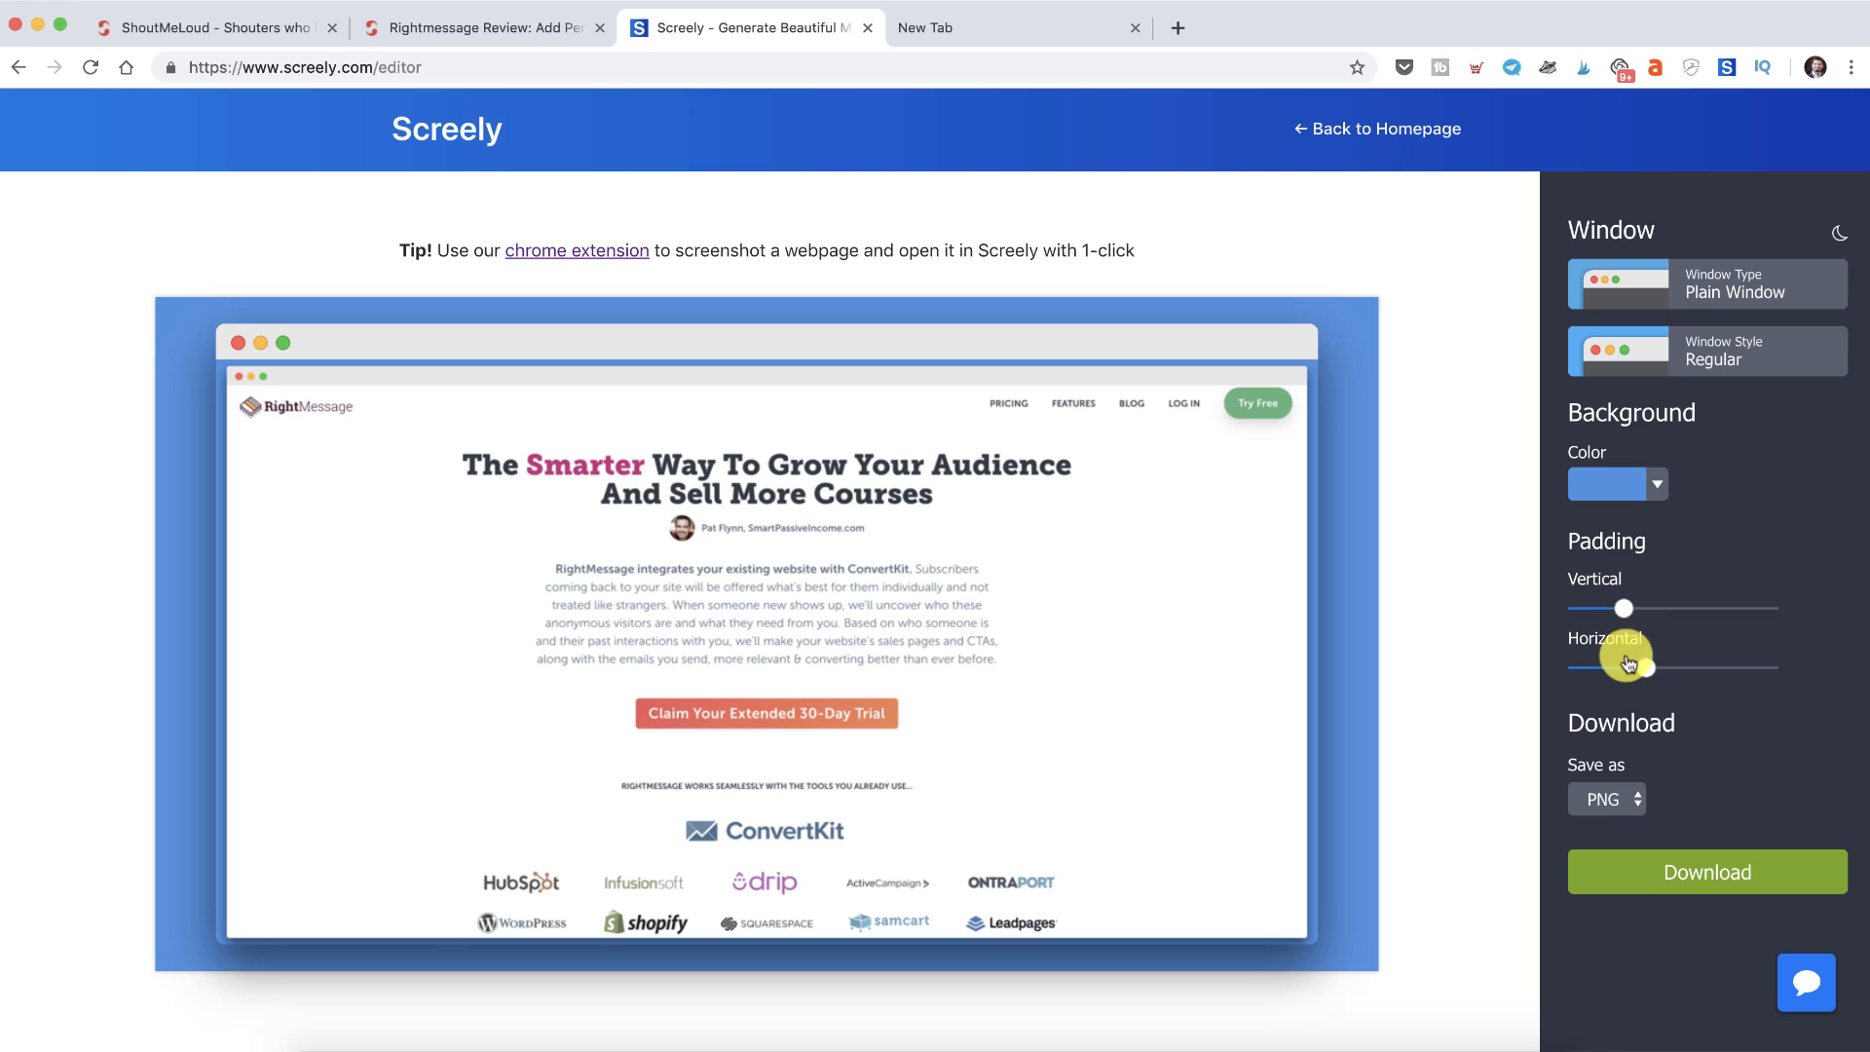
left_click_drag(1628, 664, 1685, 664)
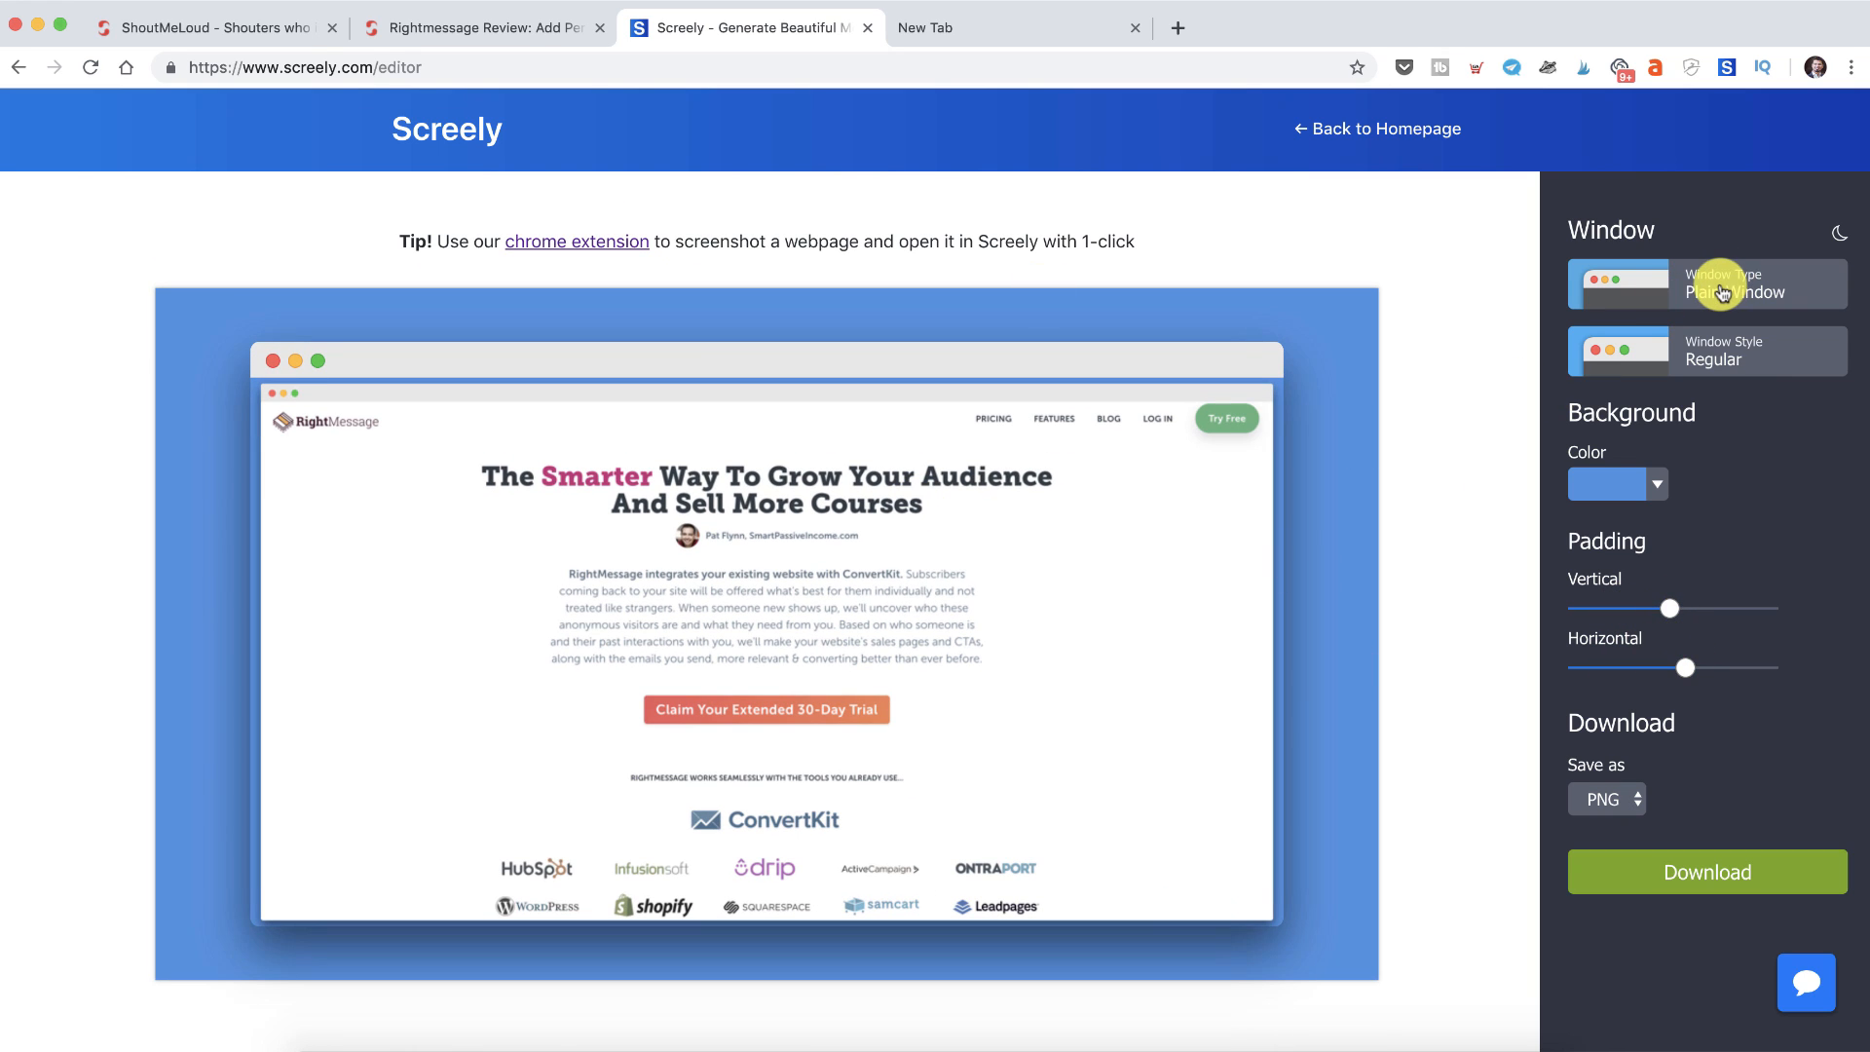
left_click(1705, 283)
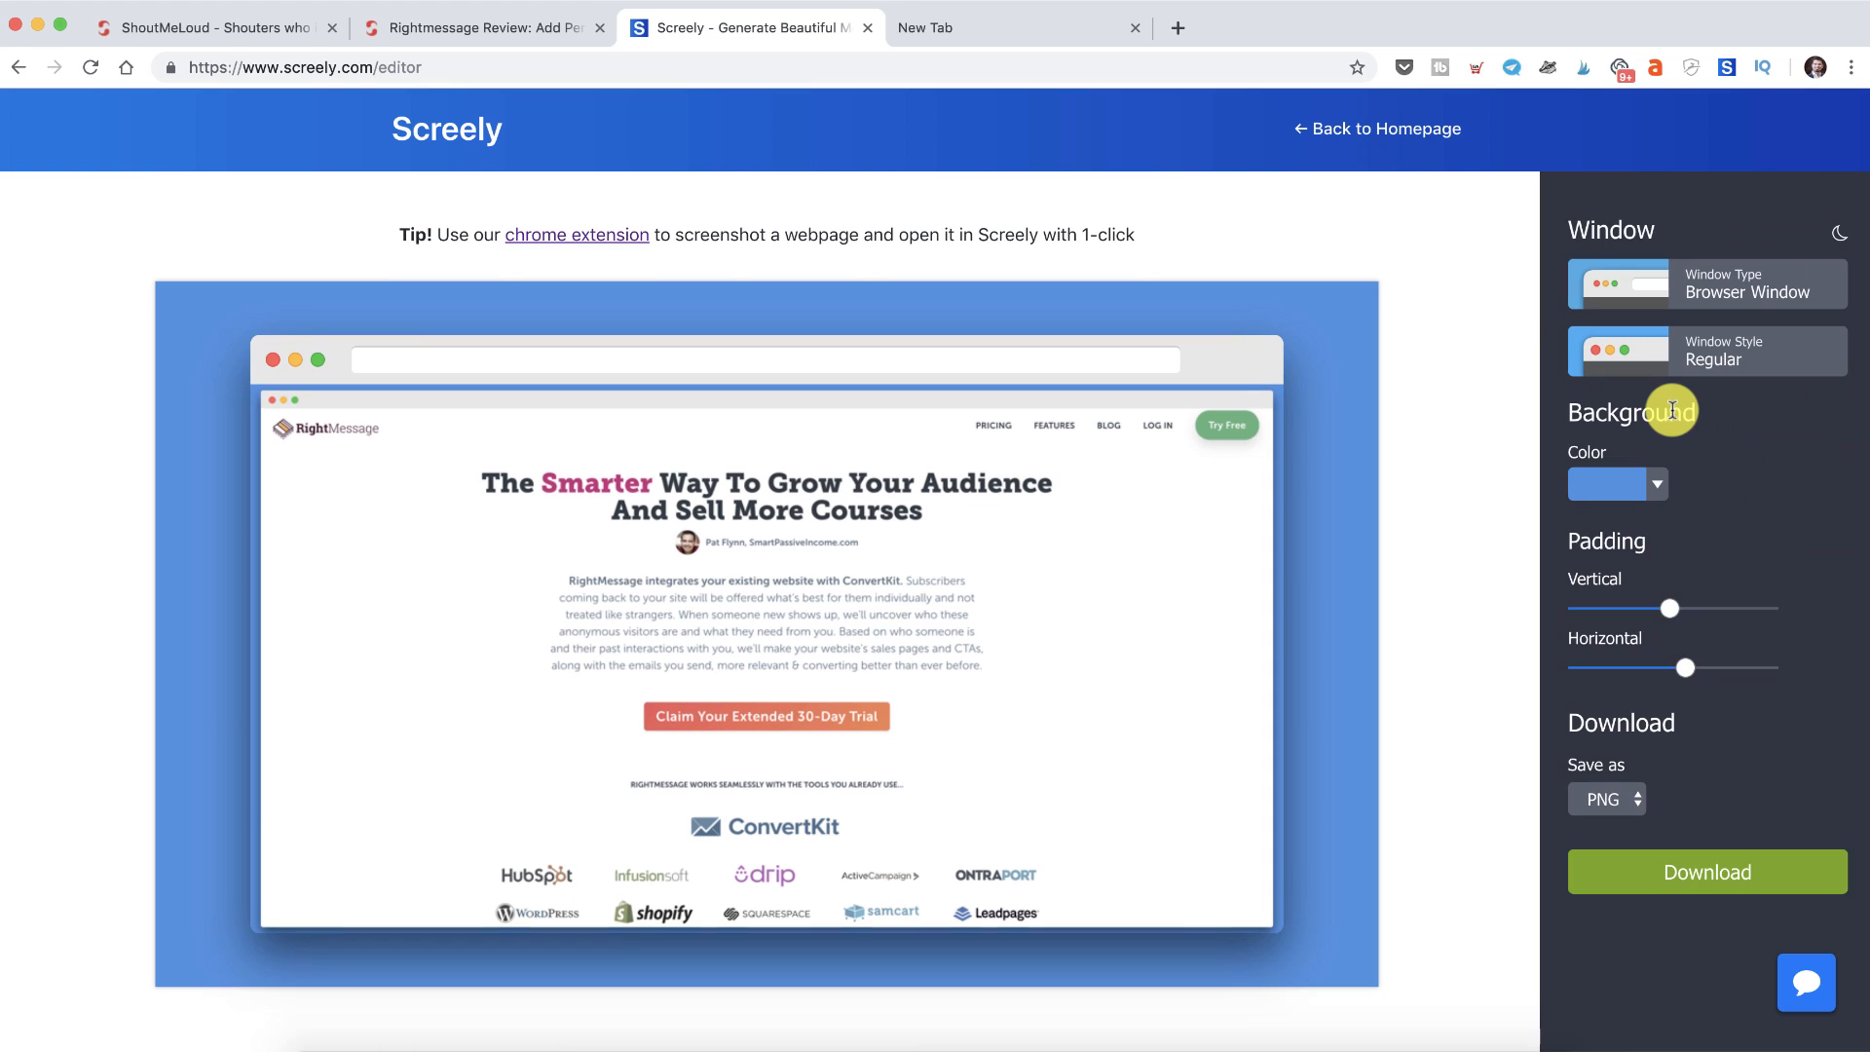
left_click(1618, 283)
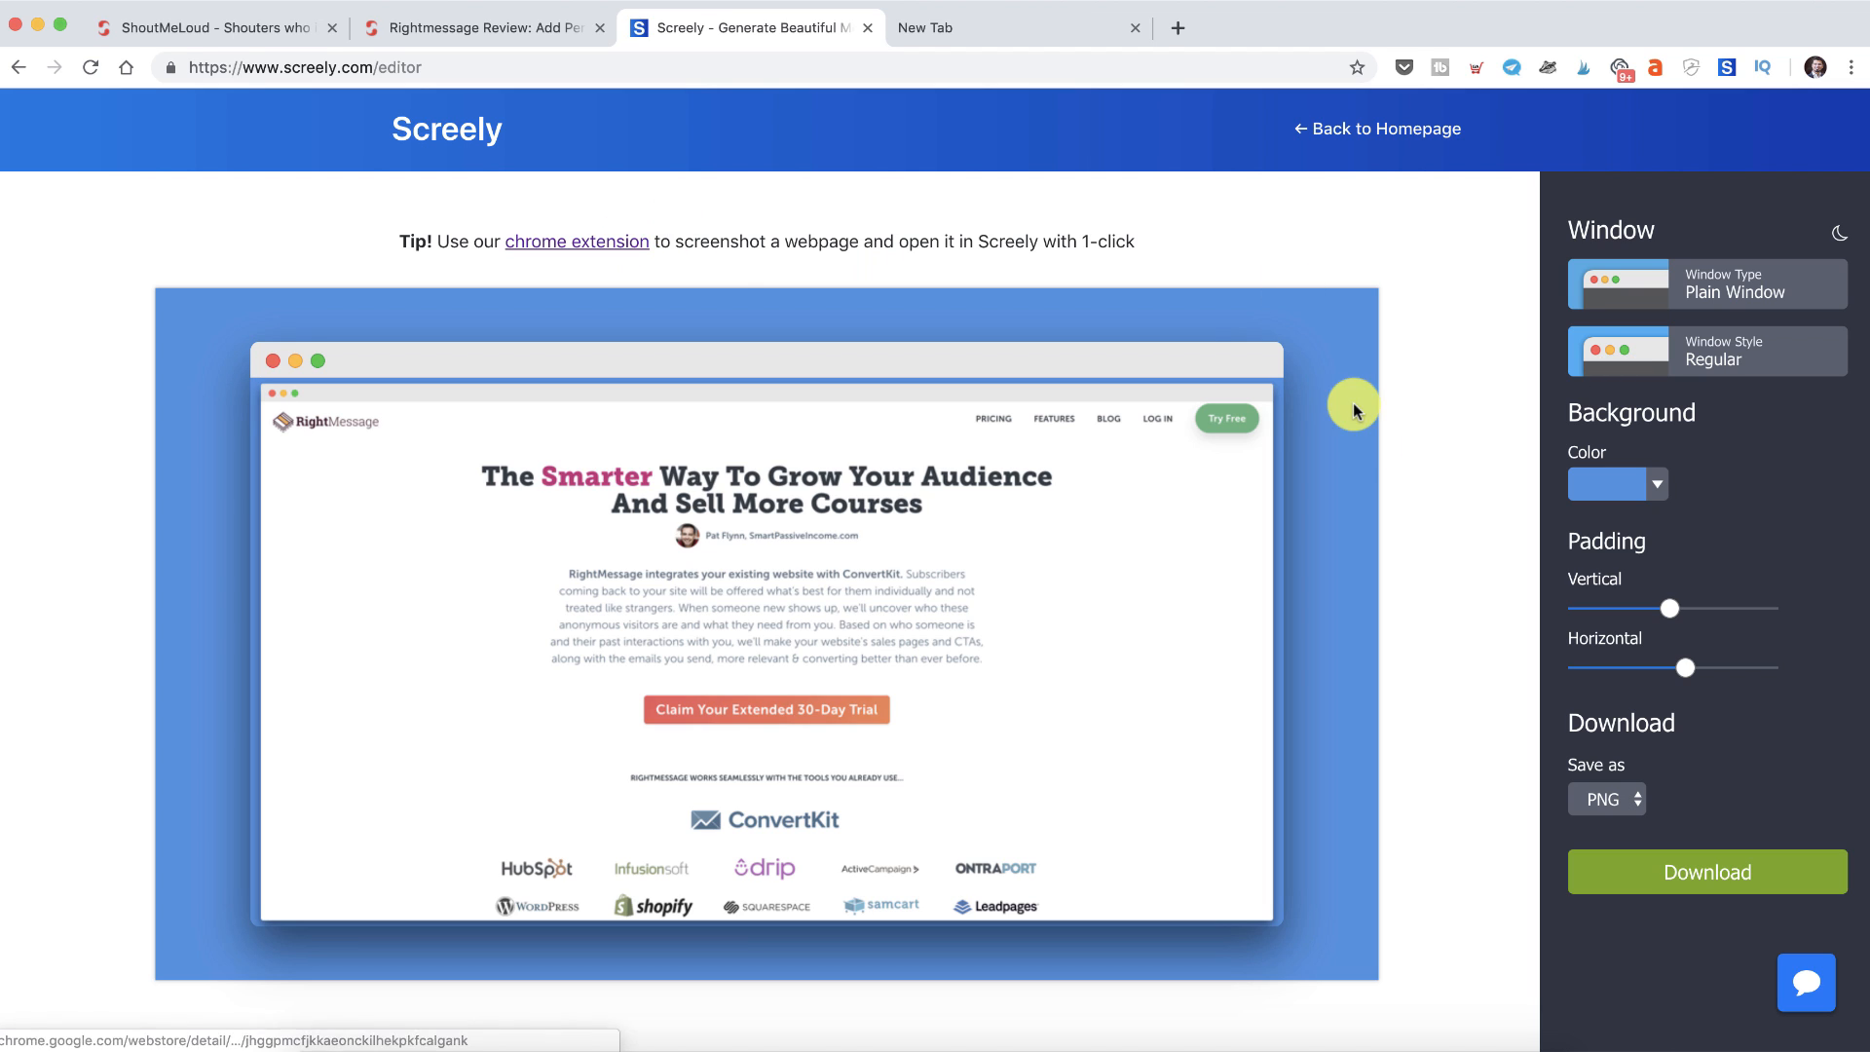
- Keep PNG as the Save as format and open the Screely Chrome extension page
left_click(1606, 799)
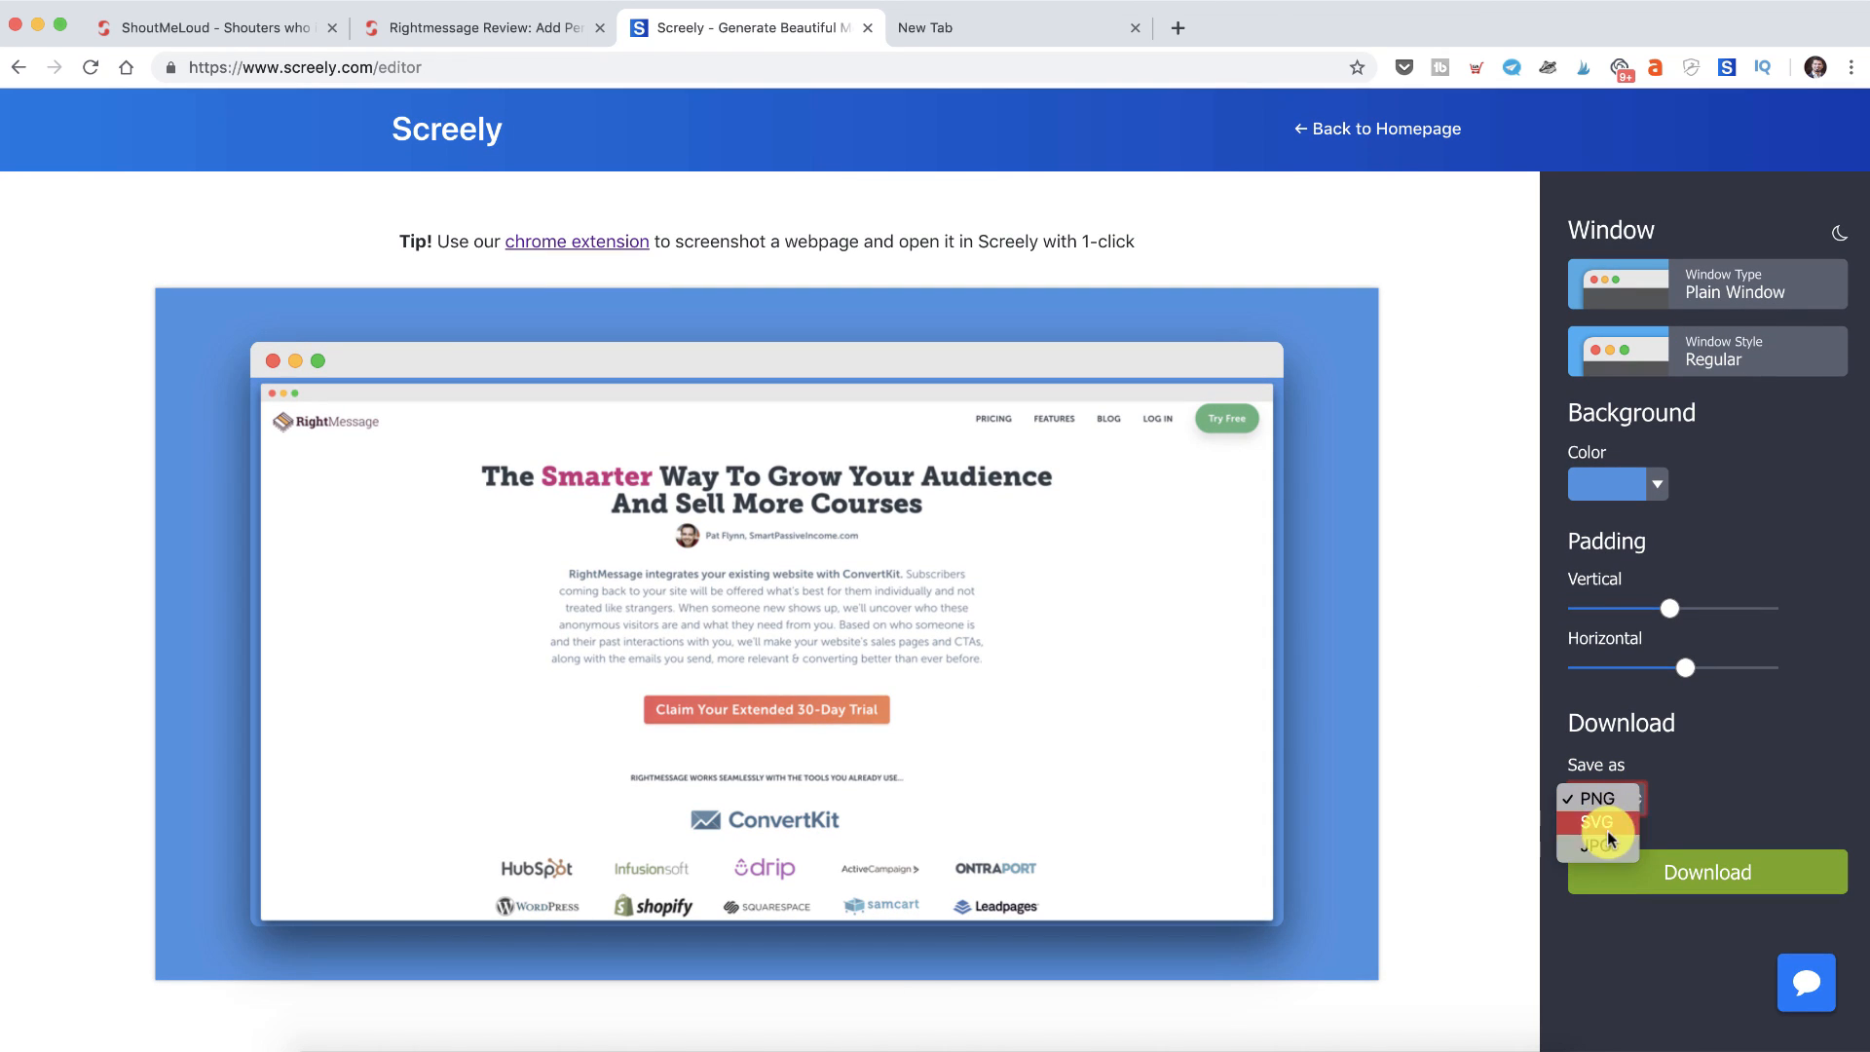
left_click(1597, 798)
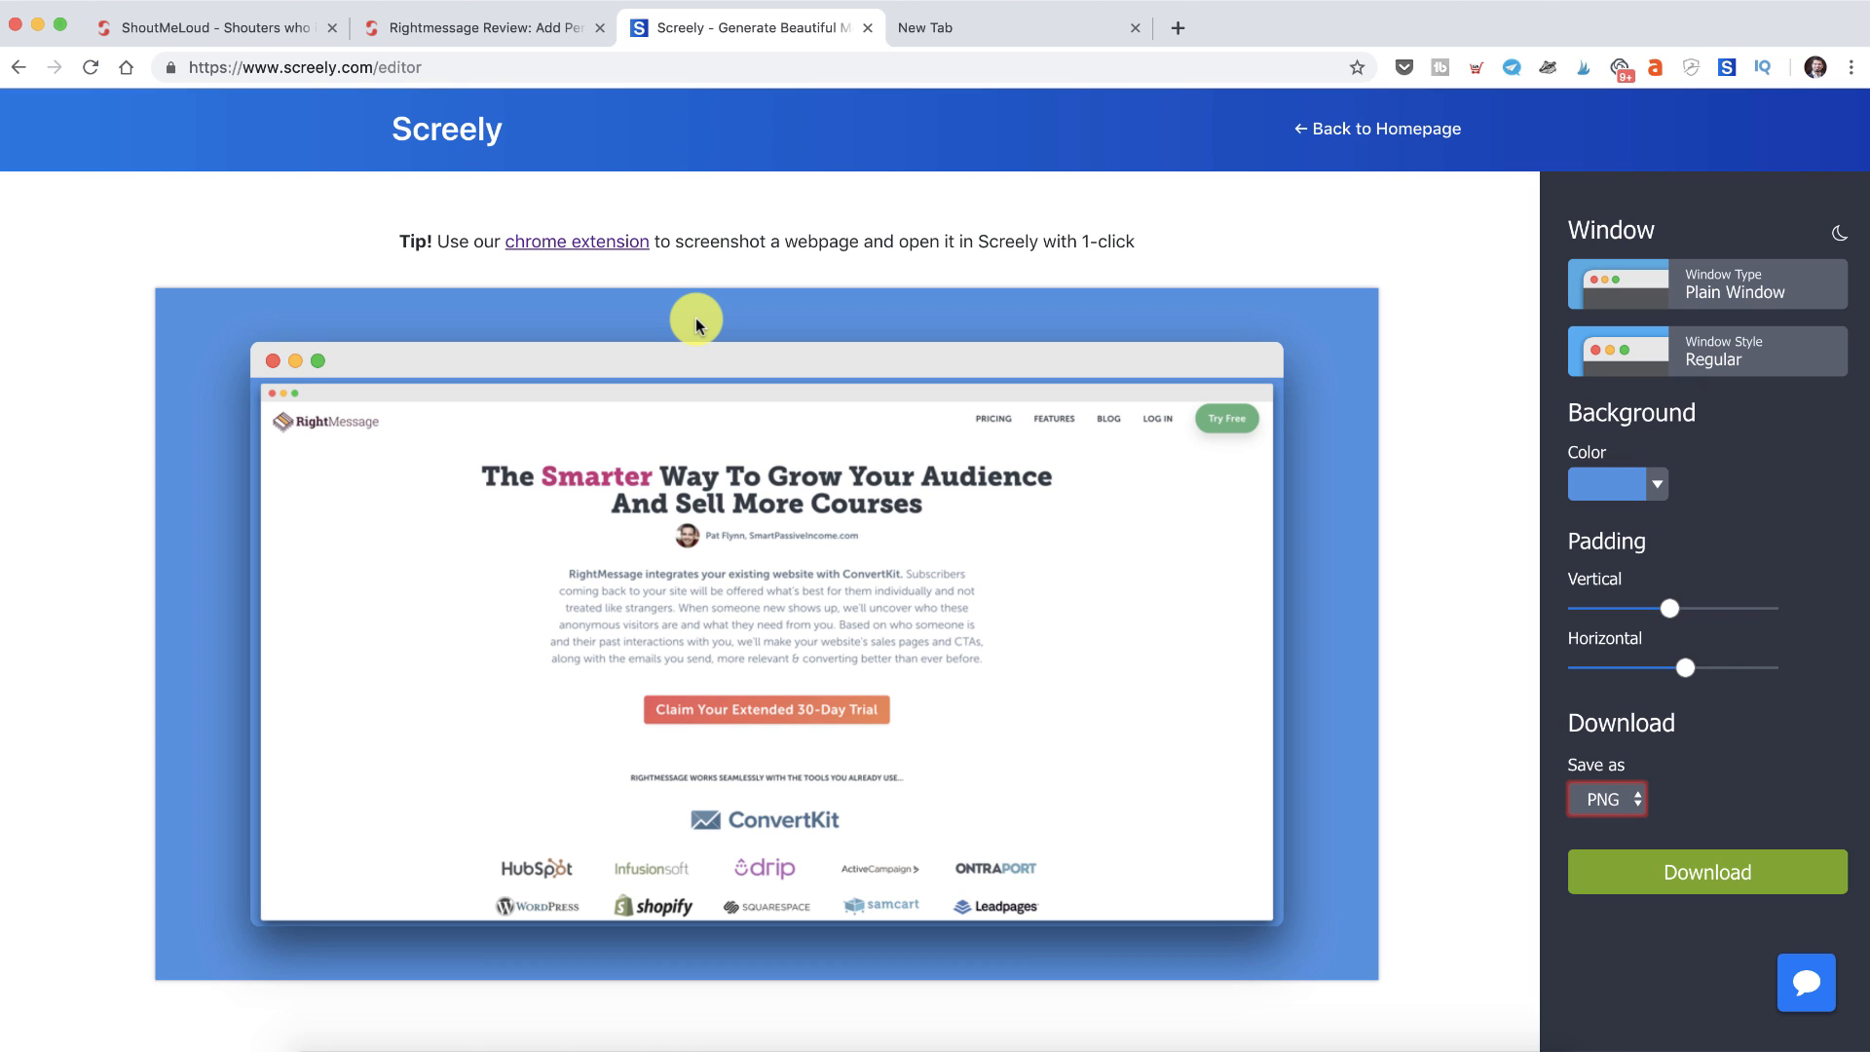
mouse_move(544, 244)
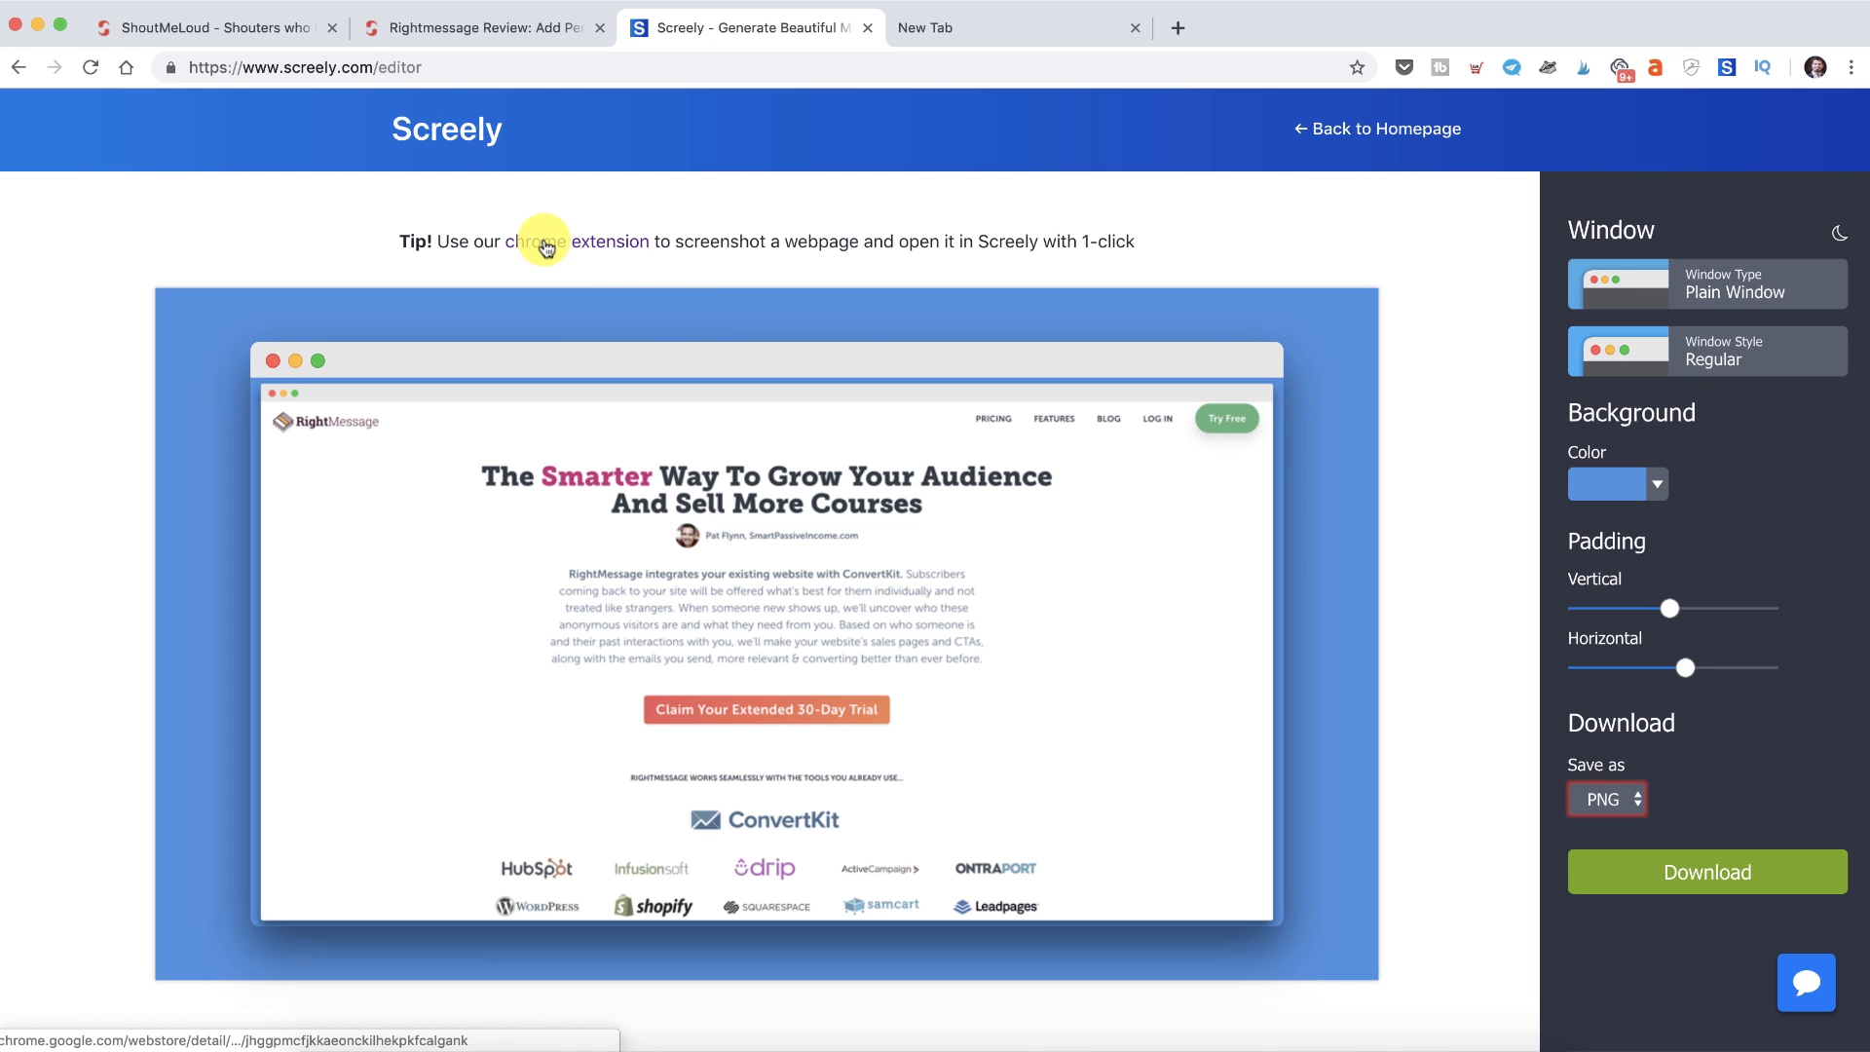
left_click(538, 241)
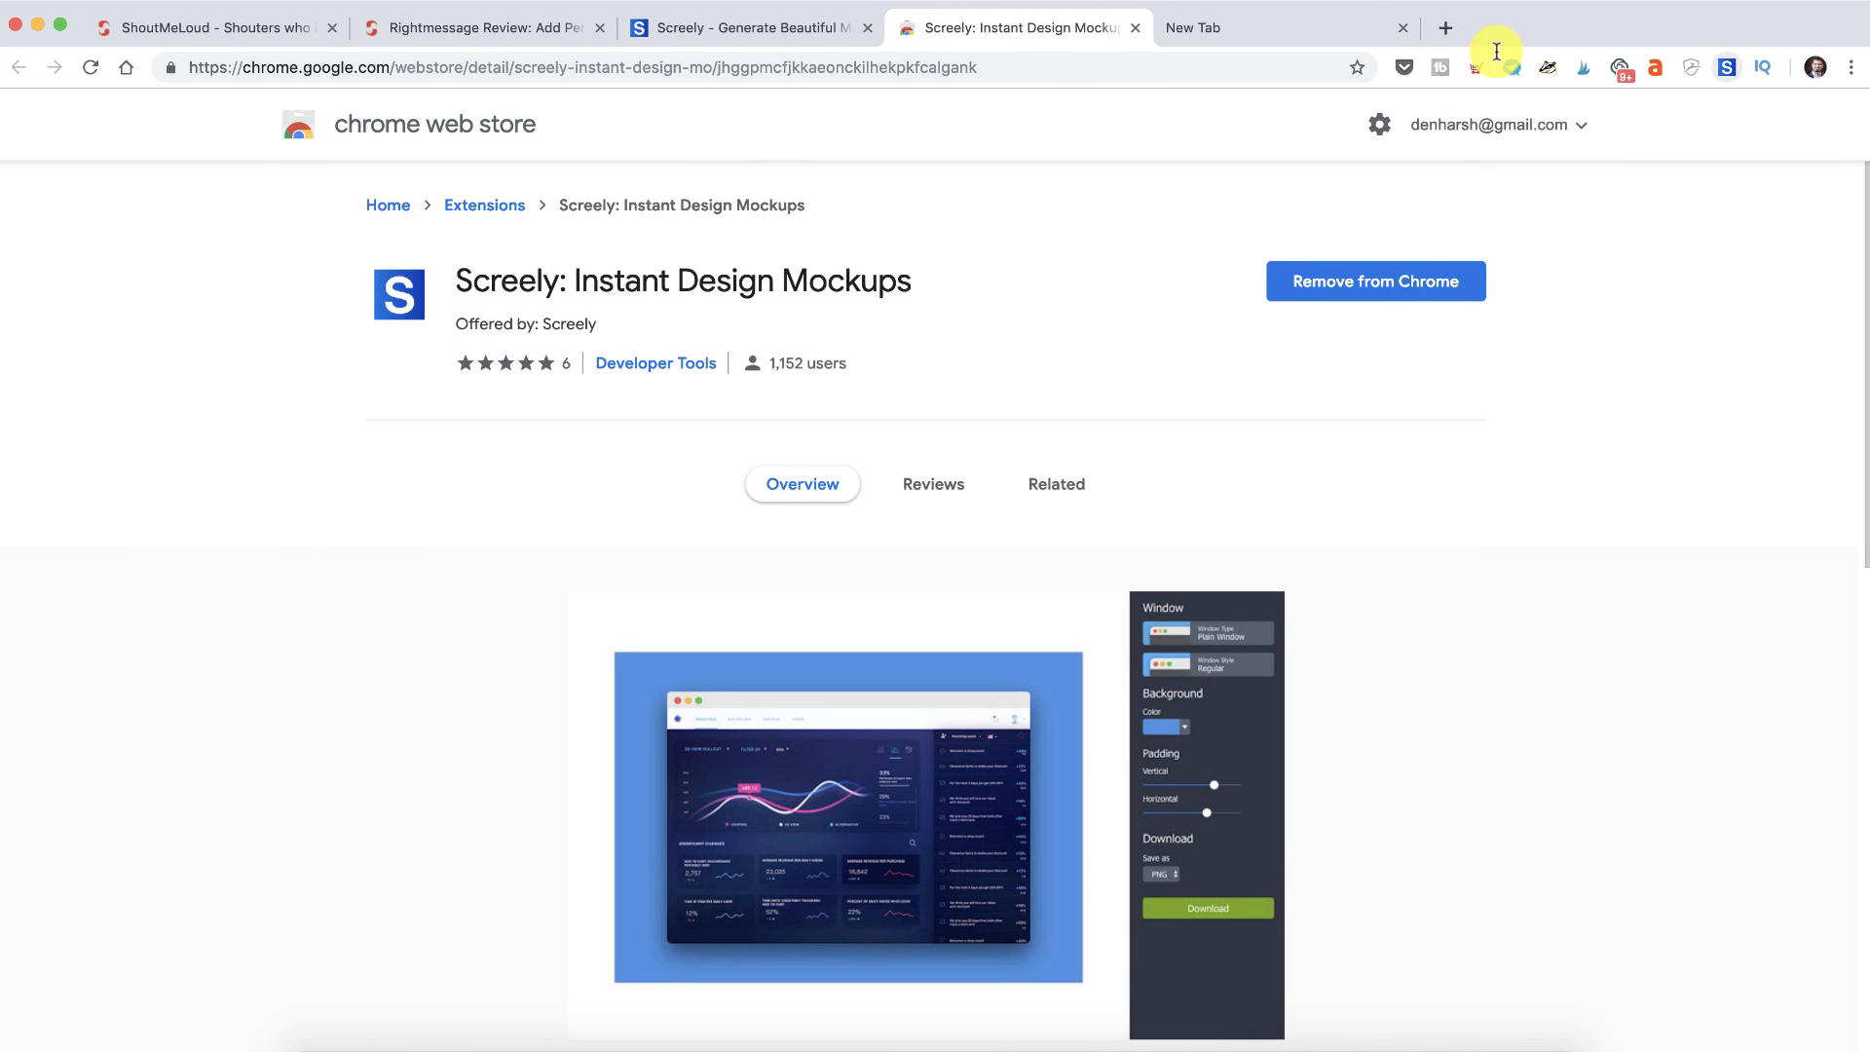
- Capture the ShoutMeLoud homepage with the Screely extension into a new mockup
left_click(214, 26)
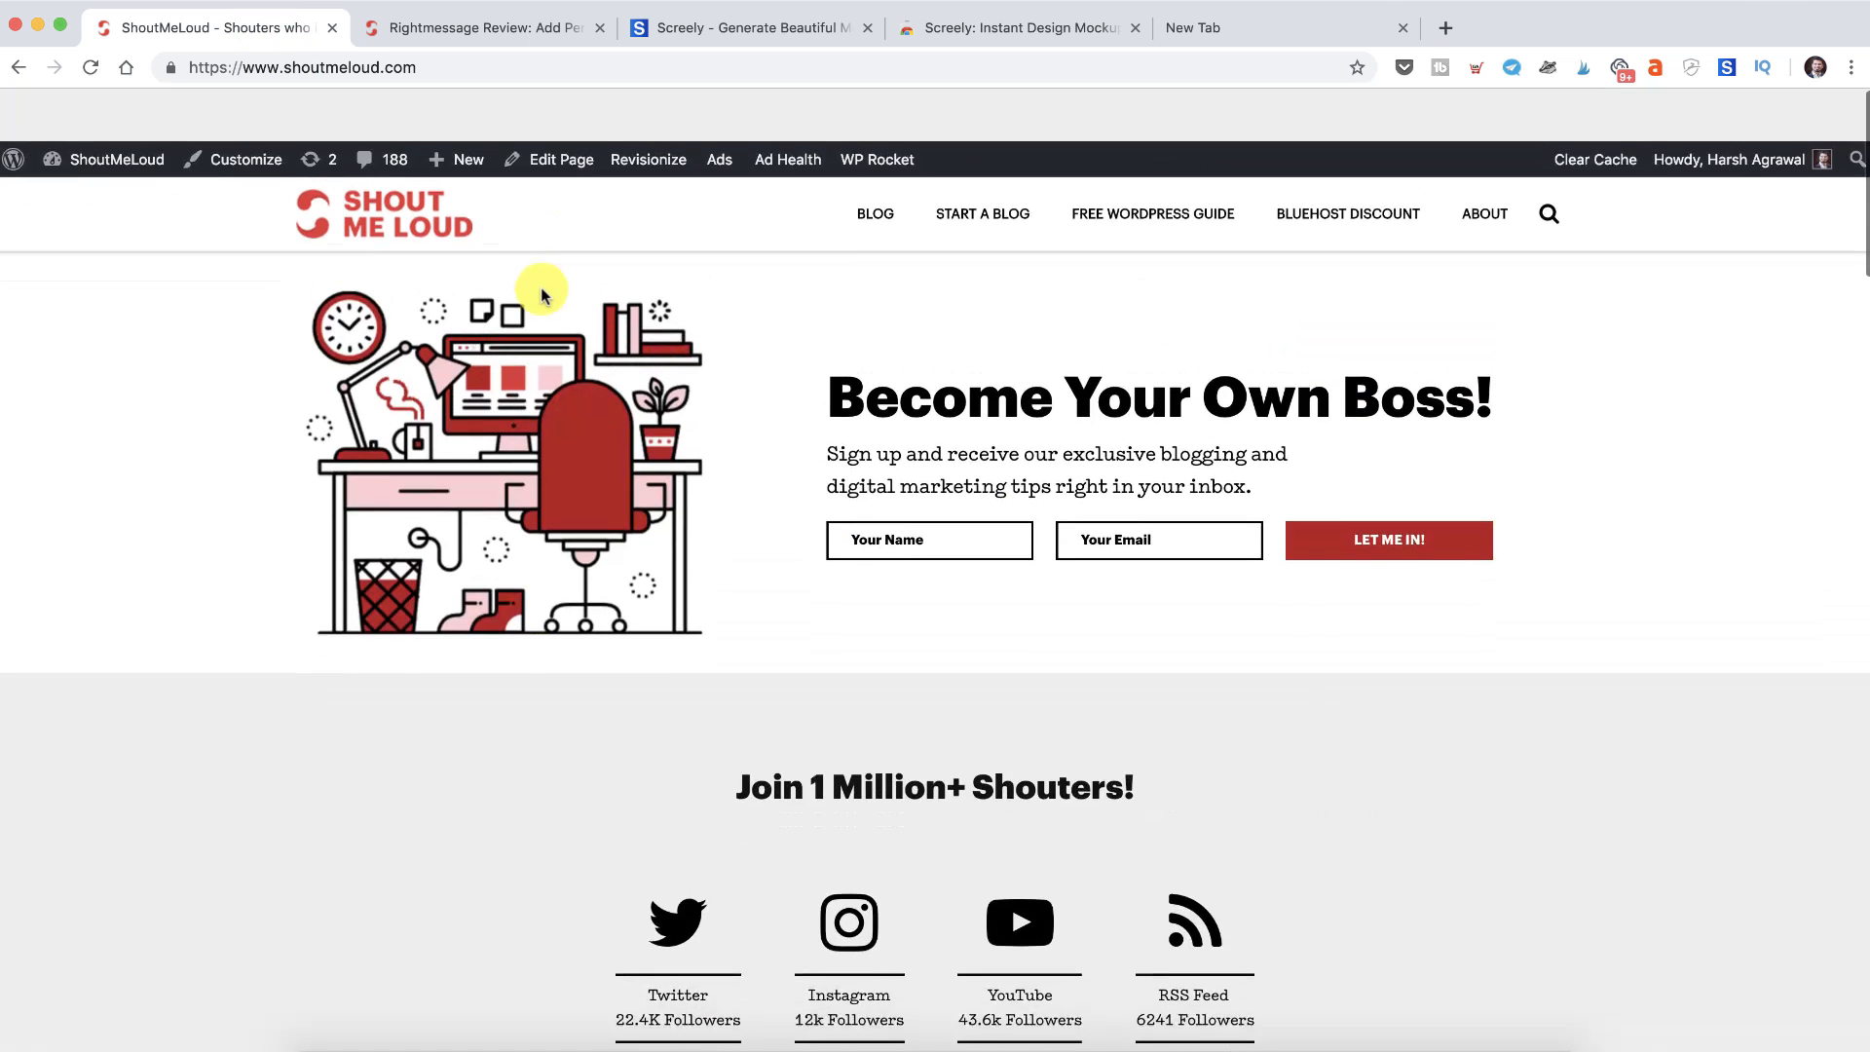
scroll("down", 3)
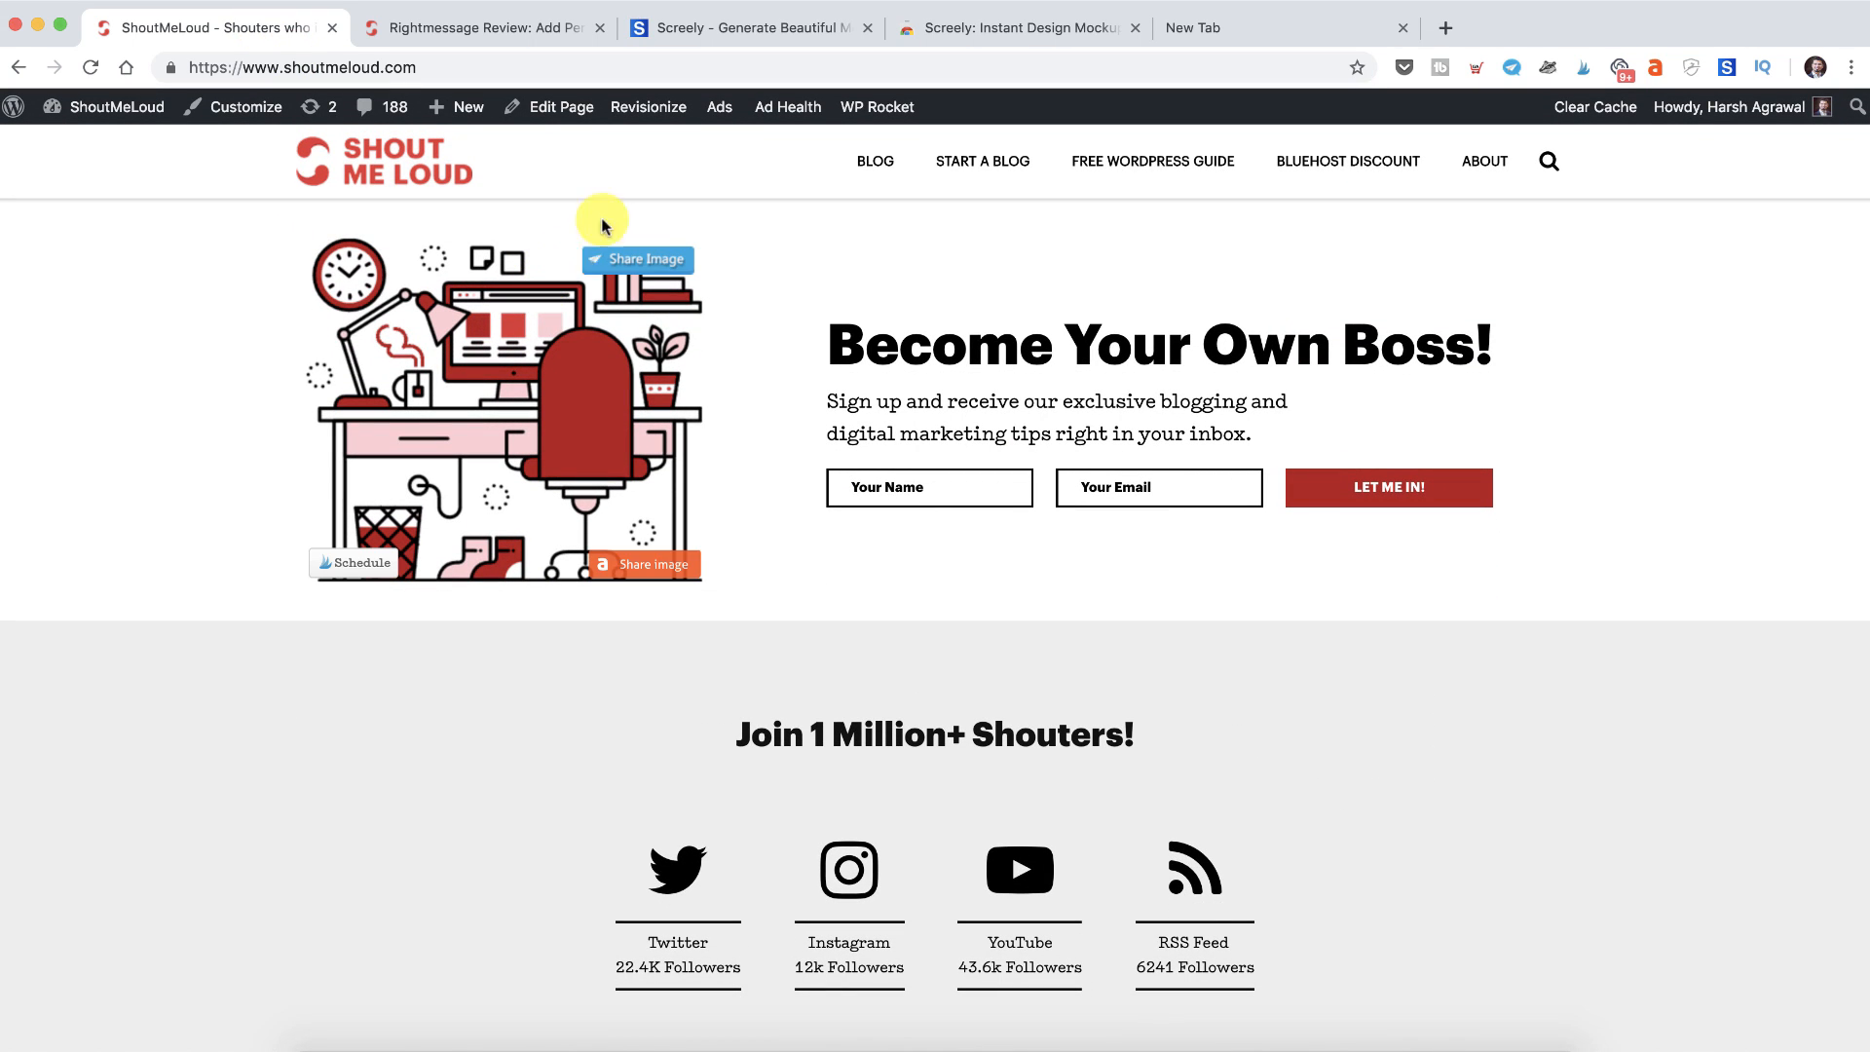
left_click(1551, 27)
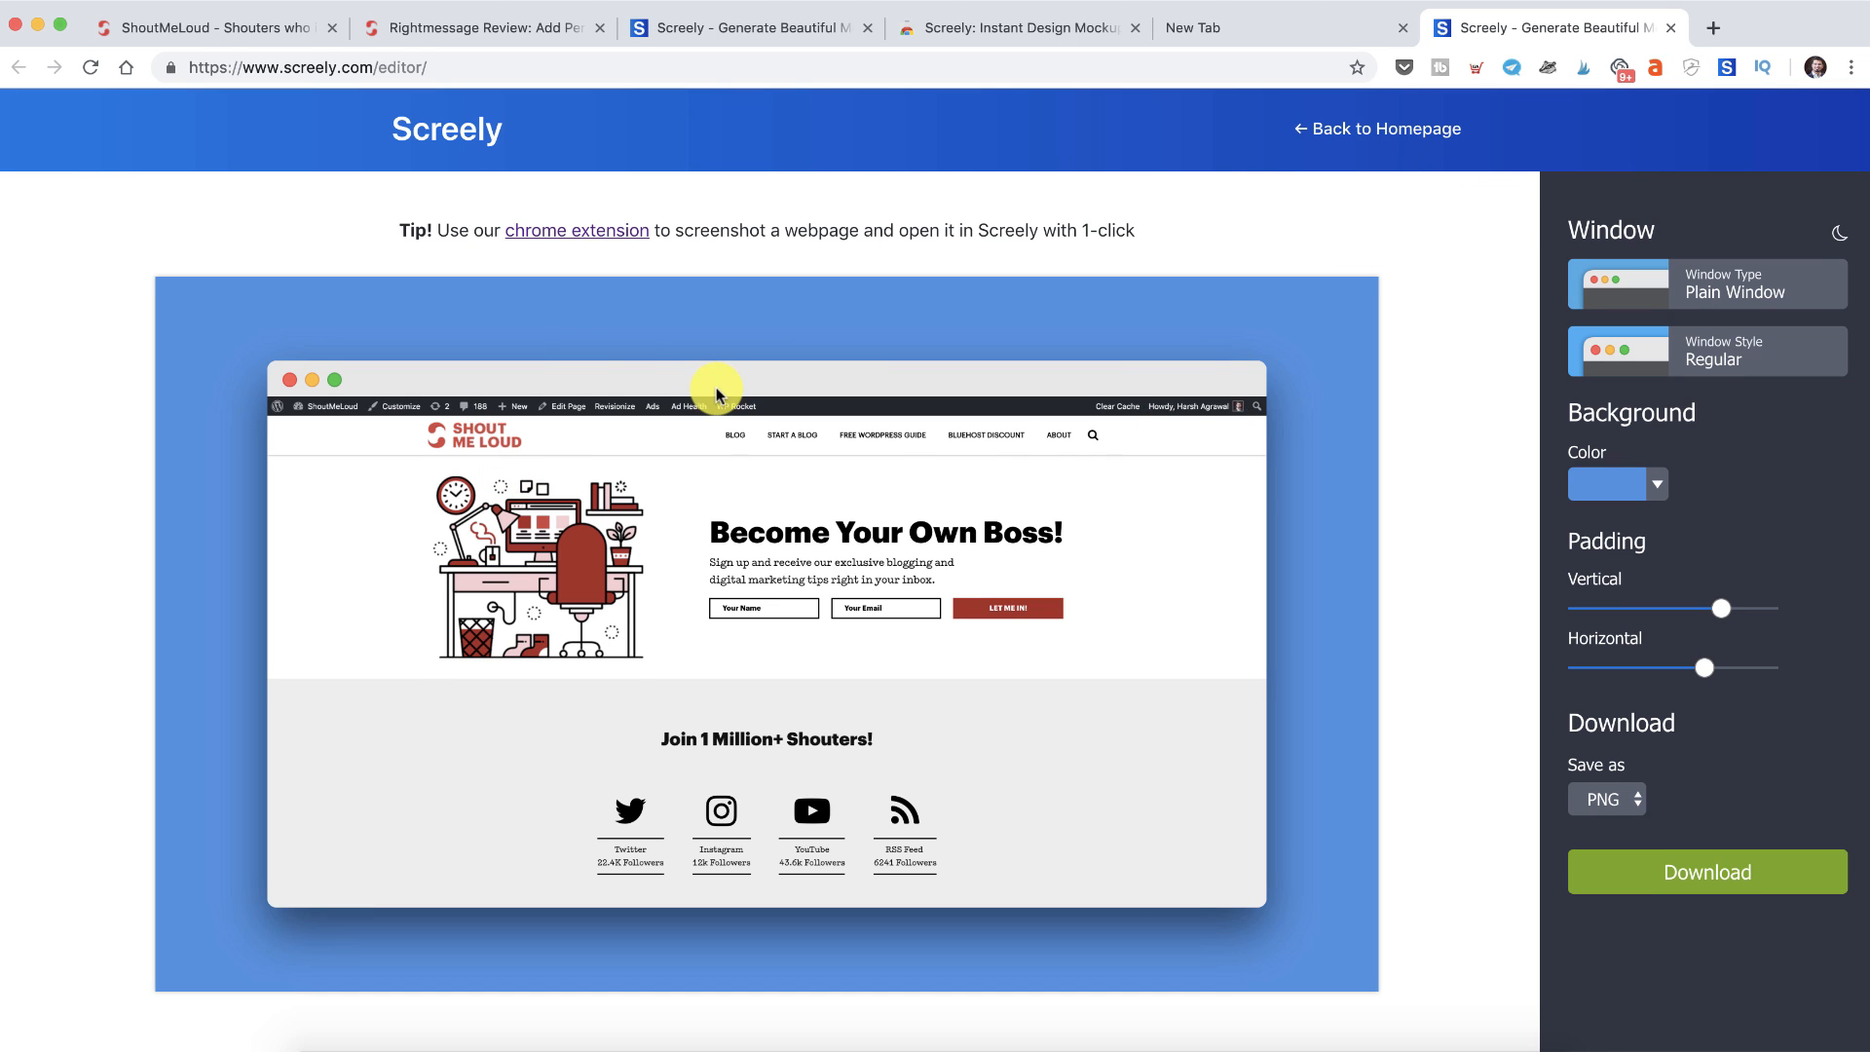
- Reduce the mockup padding and set the background colour to the orange swatch
left_click_drag(1720, 608, 1642, 608)
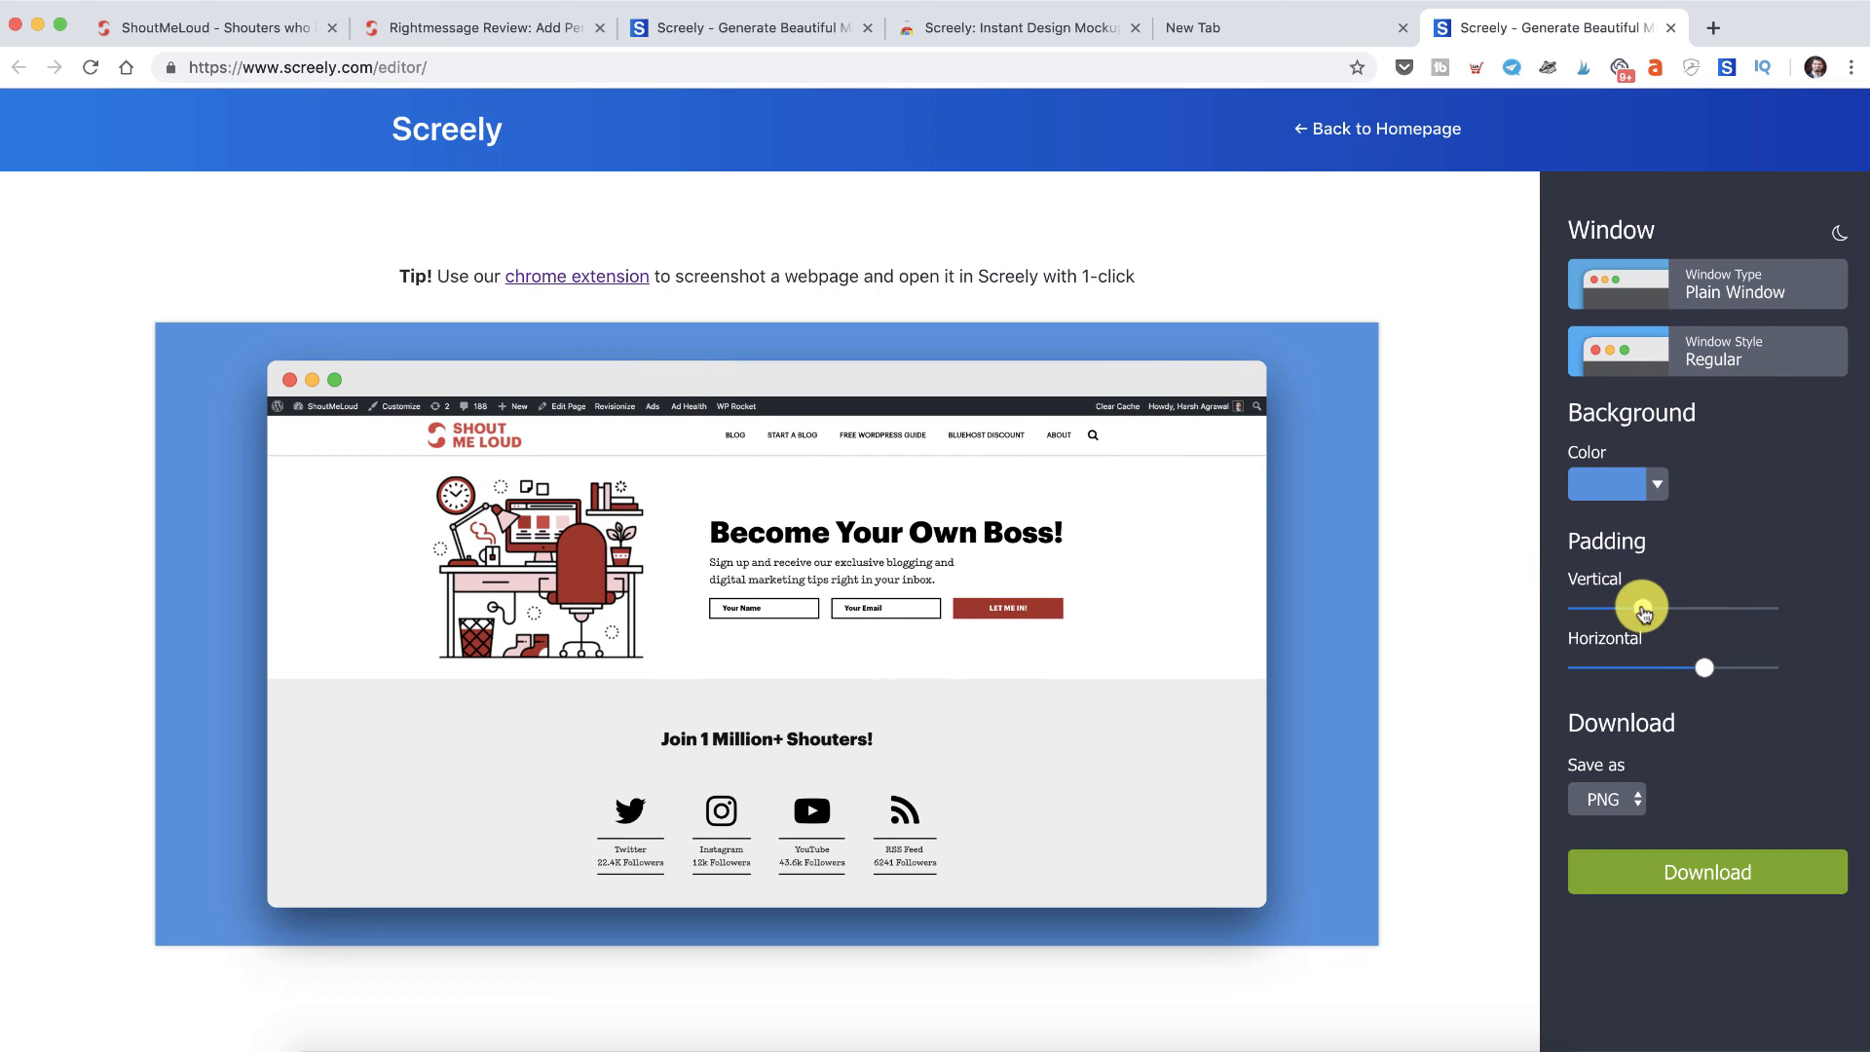
left_click(1652, 484)
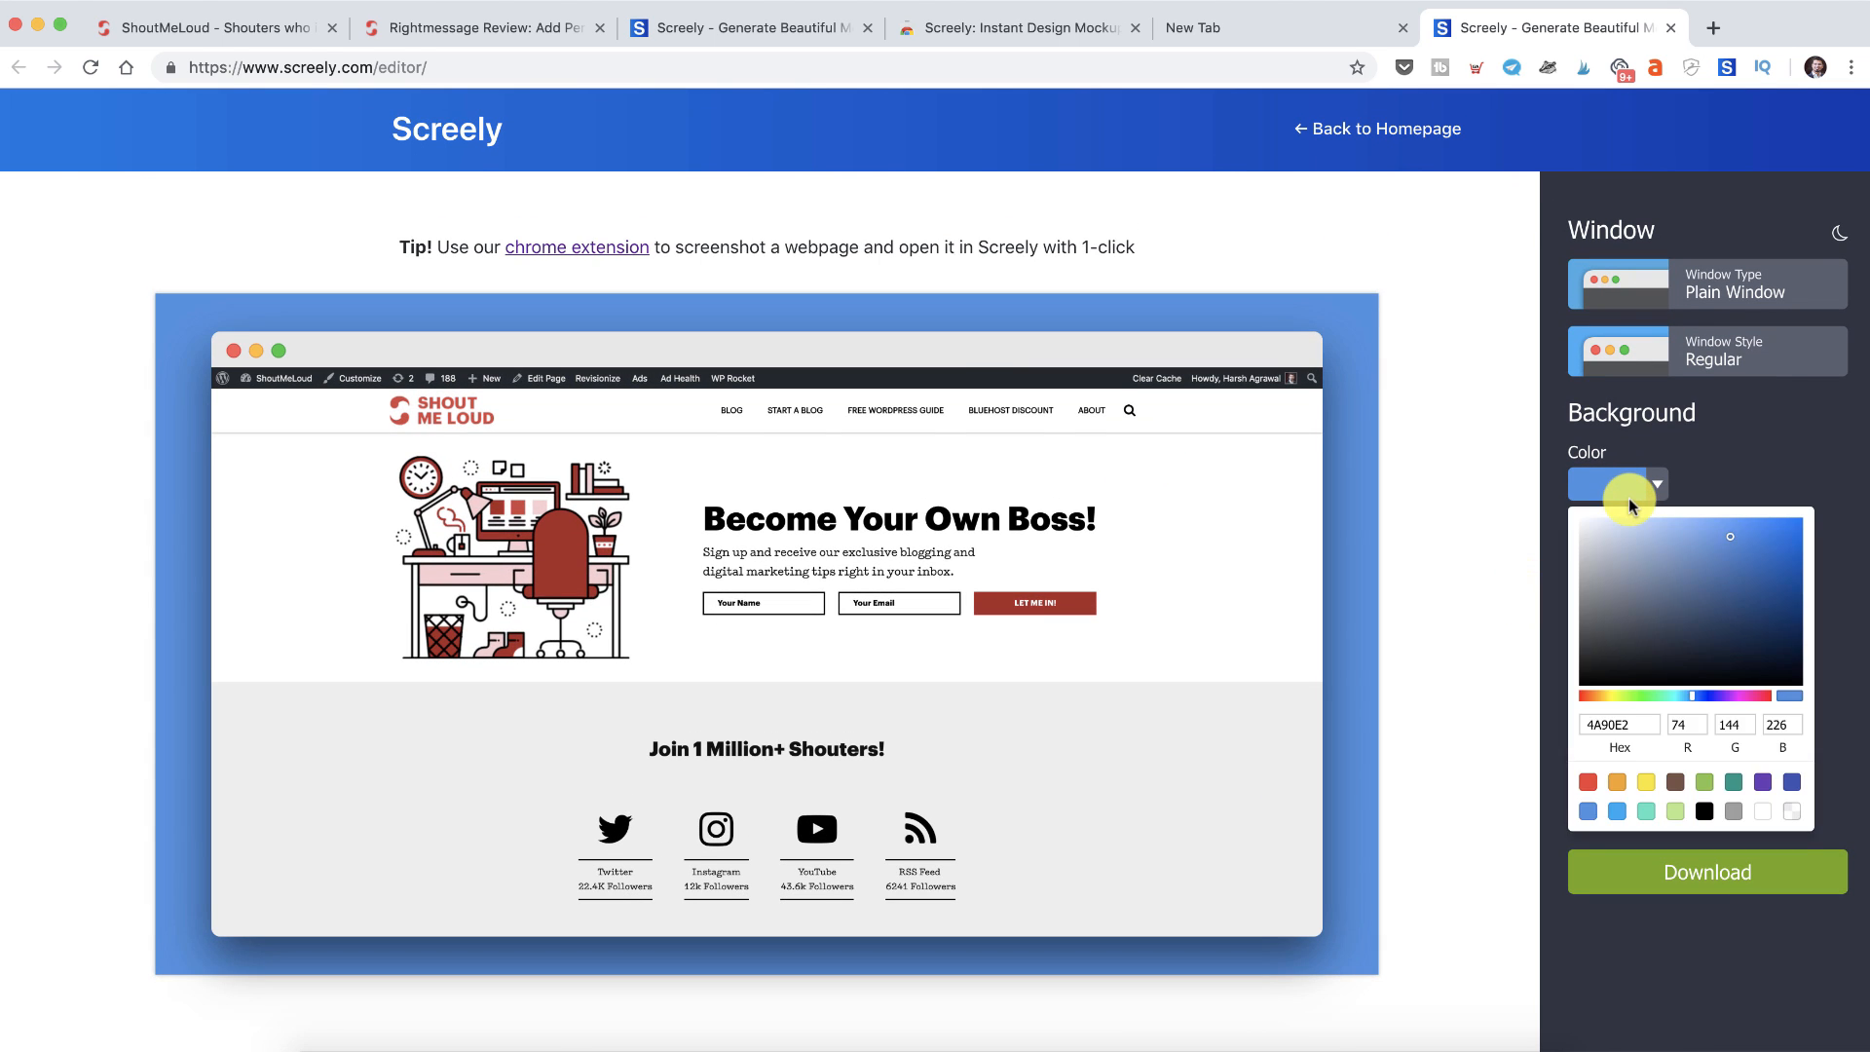
left_click(1617, 782)
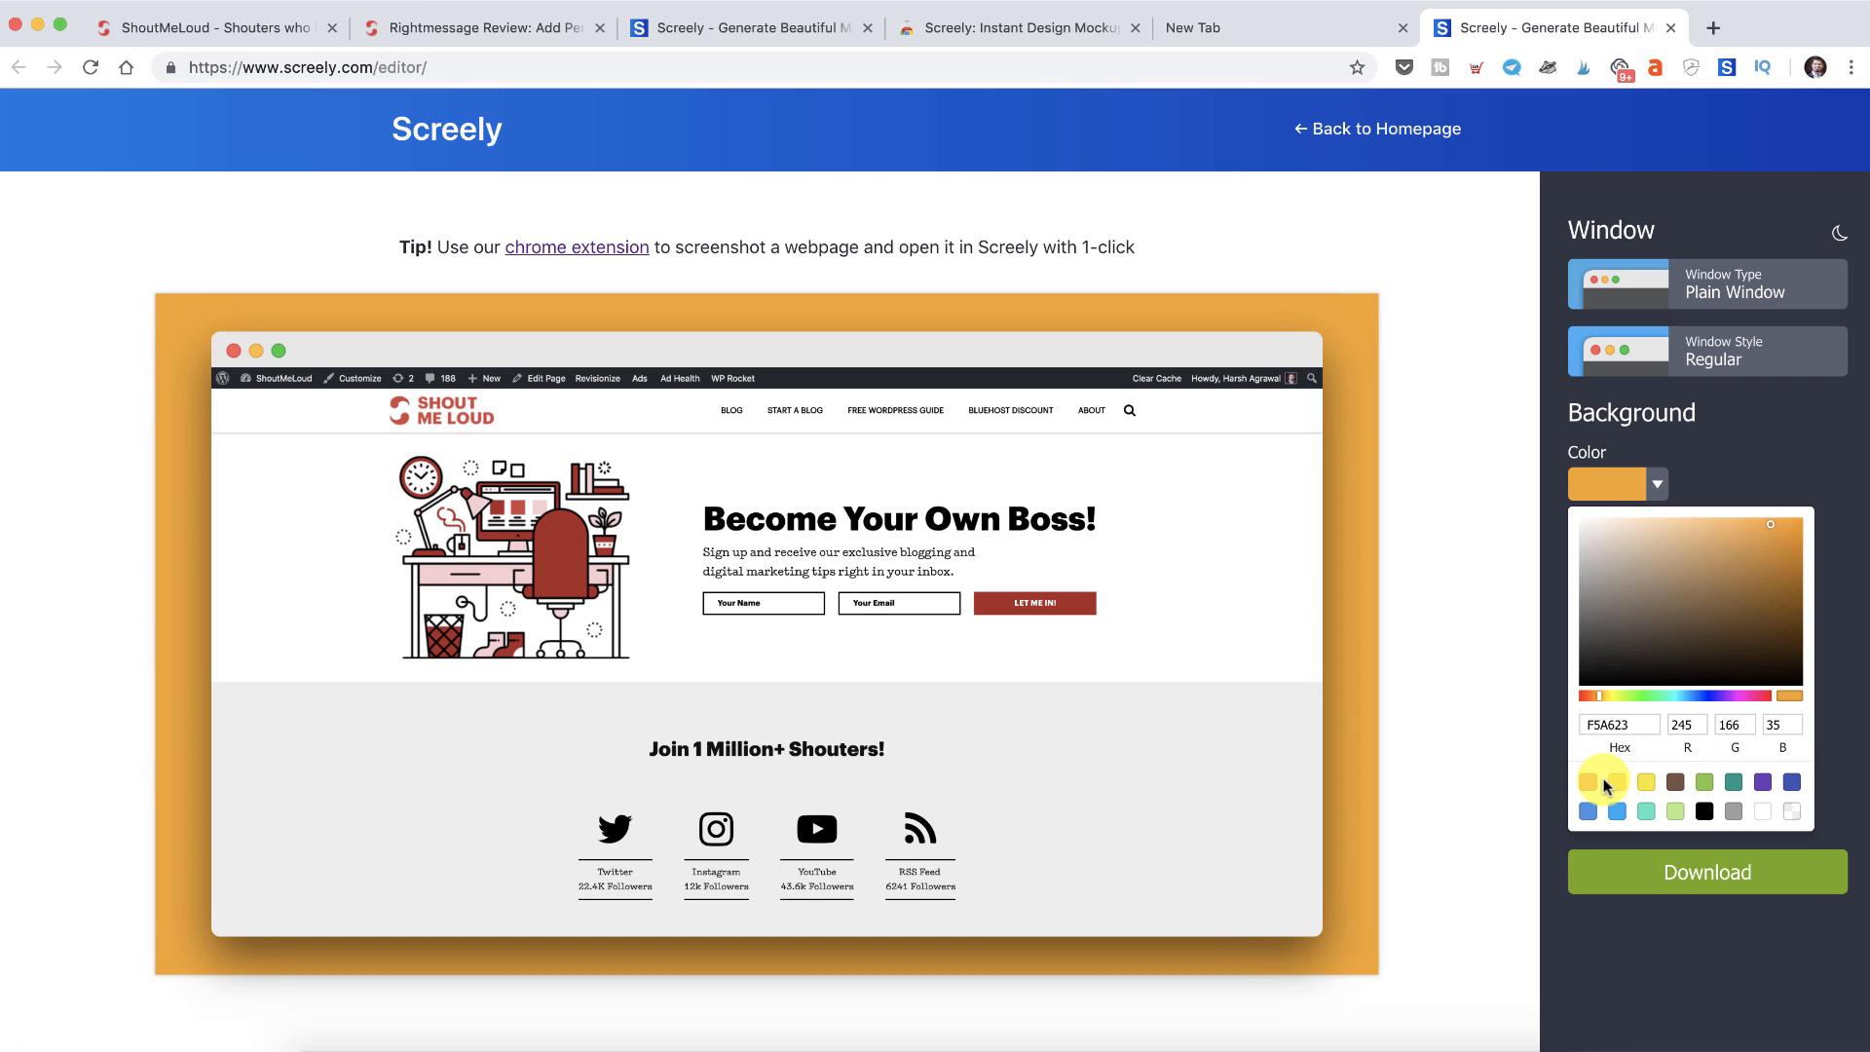
left_click(1587, 781)
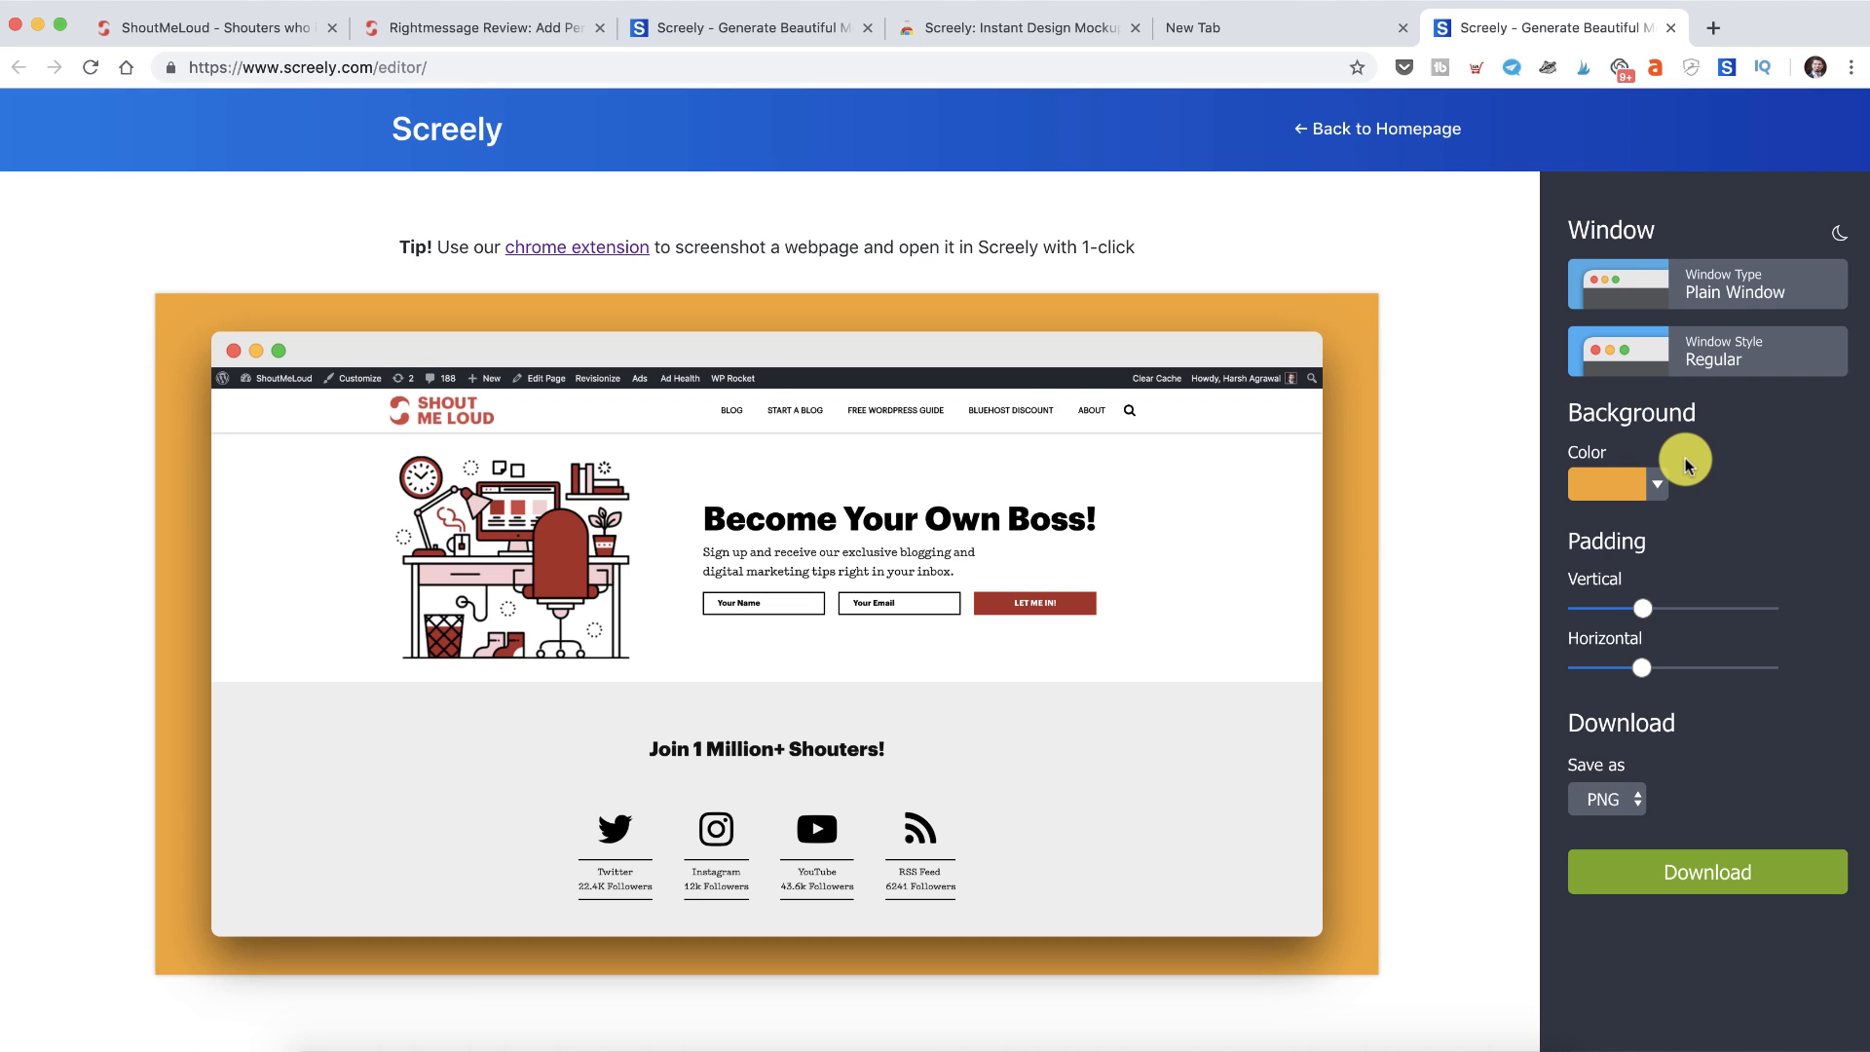
mouse_move(1668, 859)
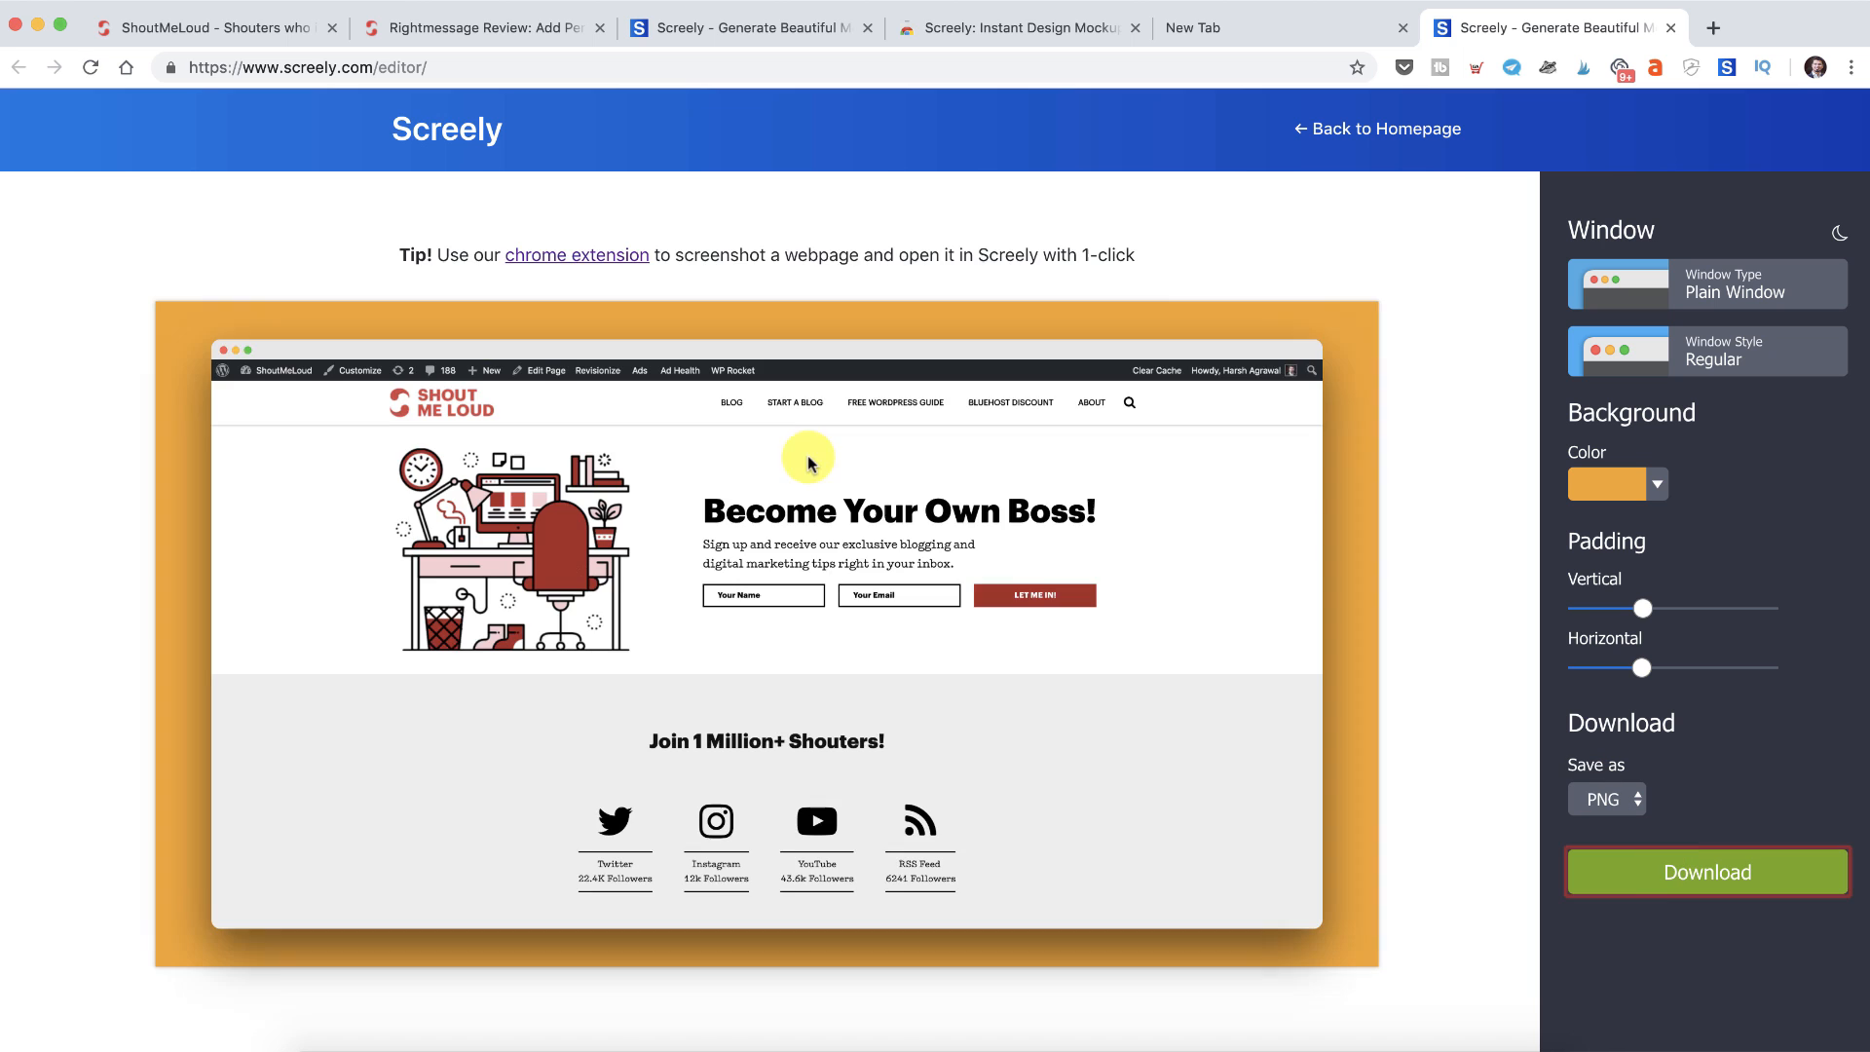
- Download the mockup PNG, compress it 24.2% in ImageOptim, and open its file options
left_click(1706, 871)
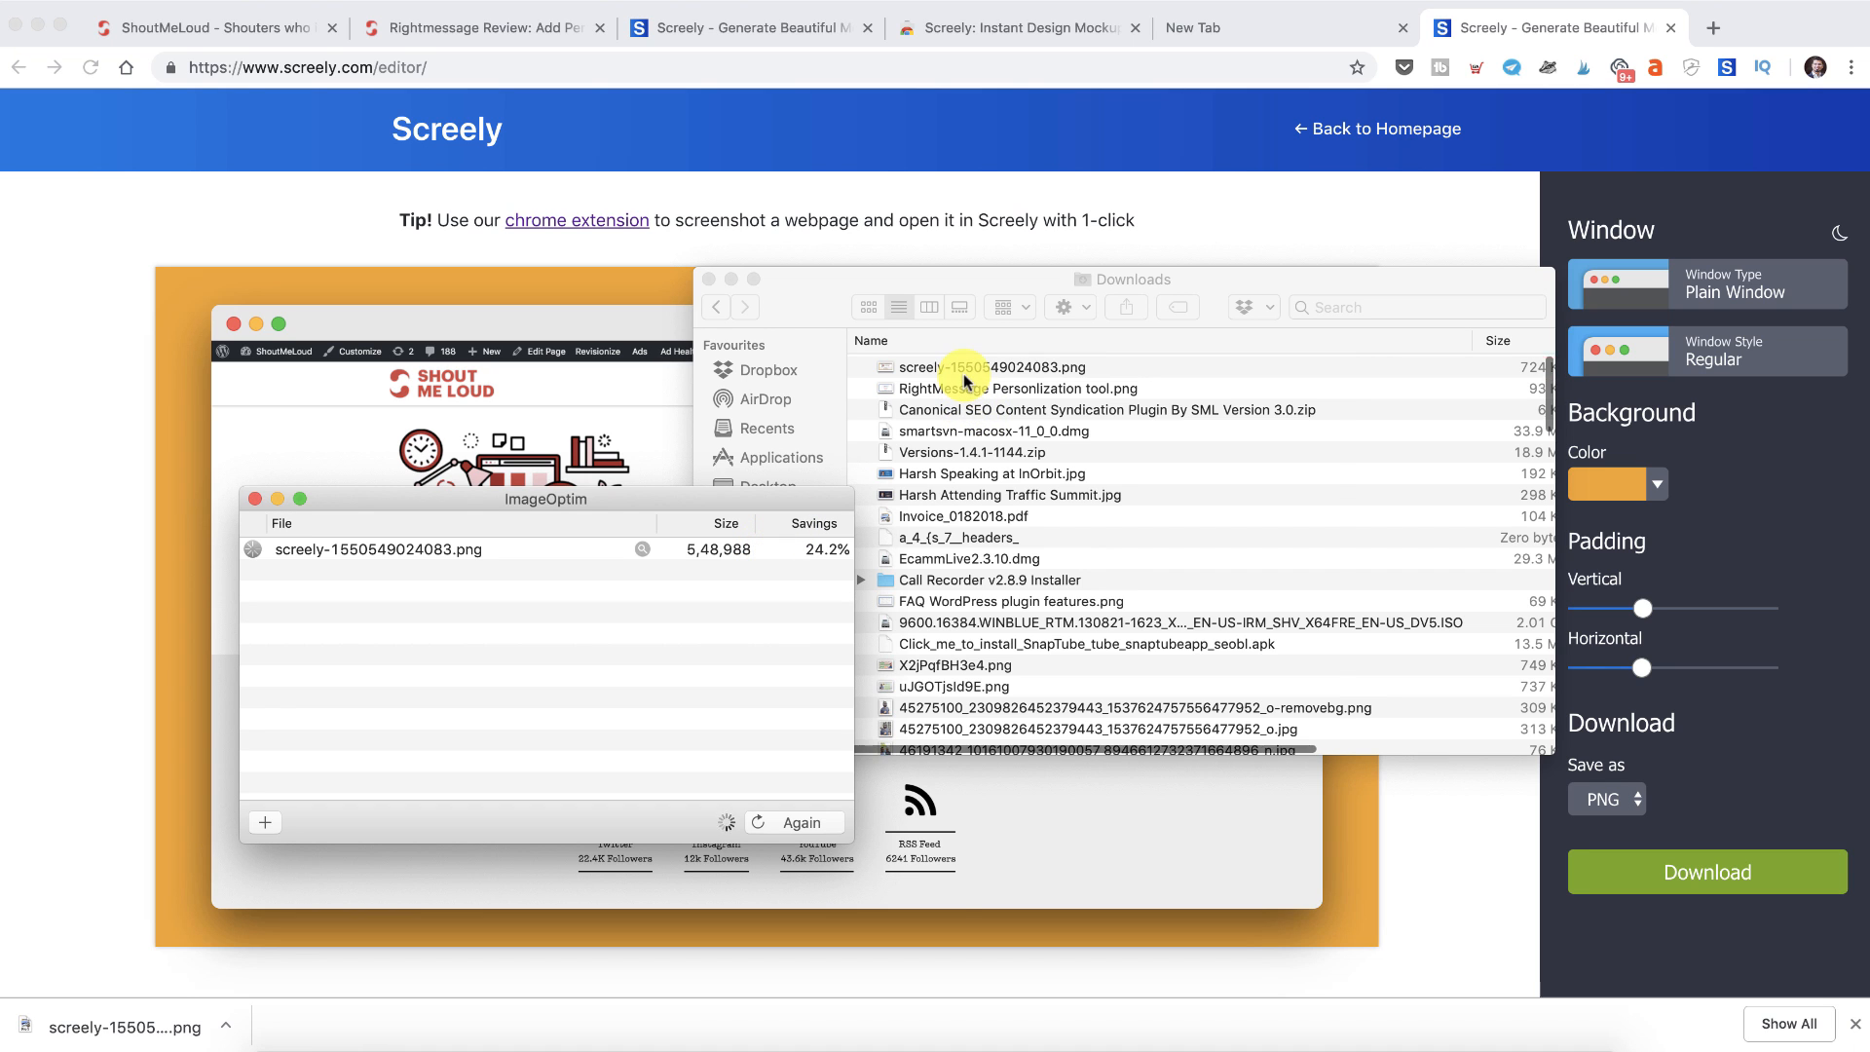
right_click(963, 367)
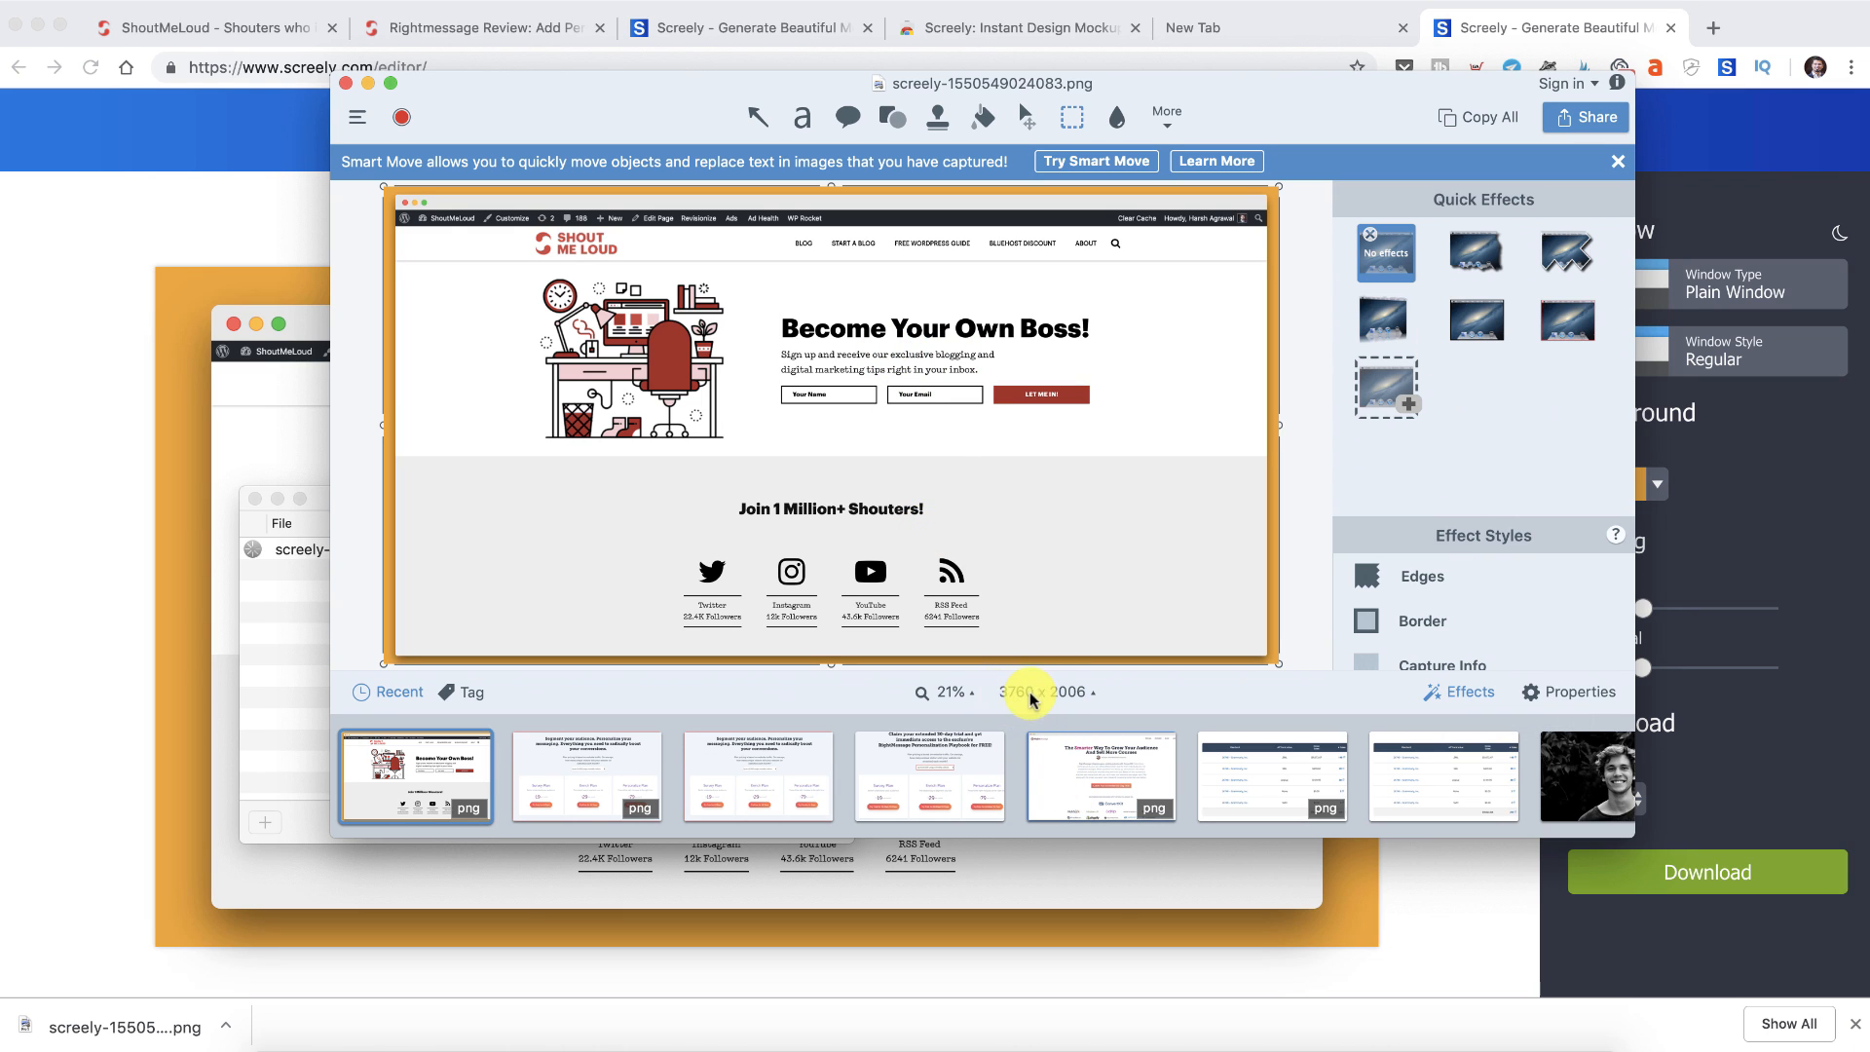
mouse_move(1028, 695)
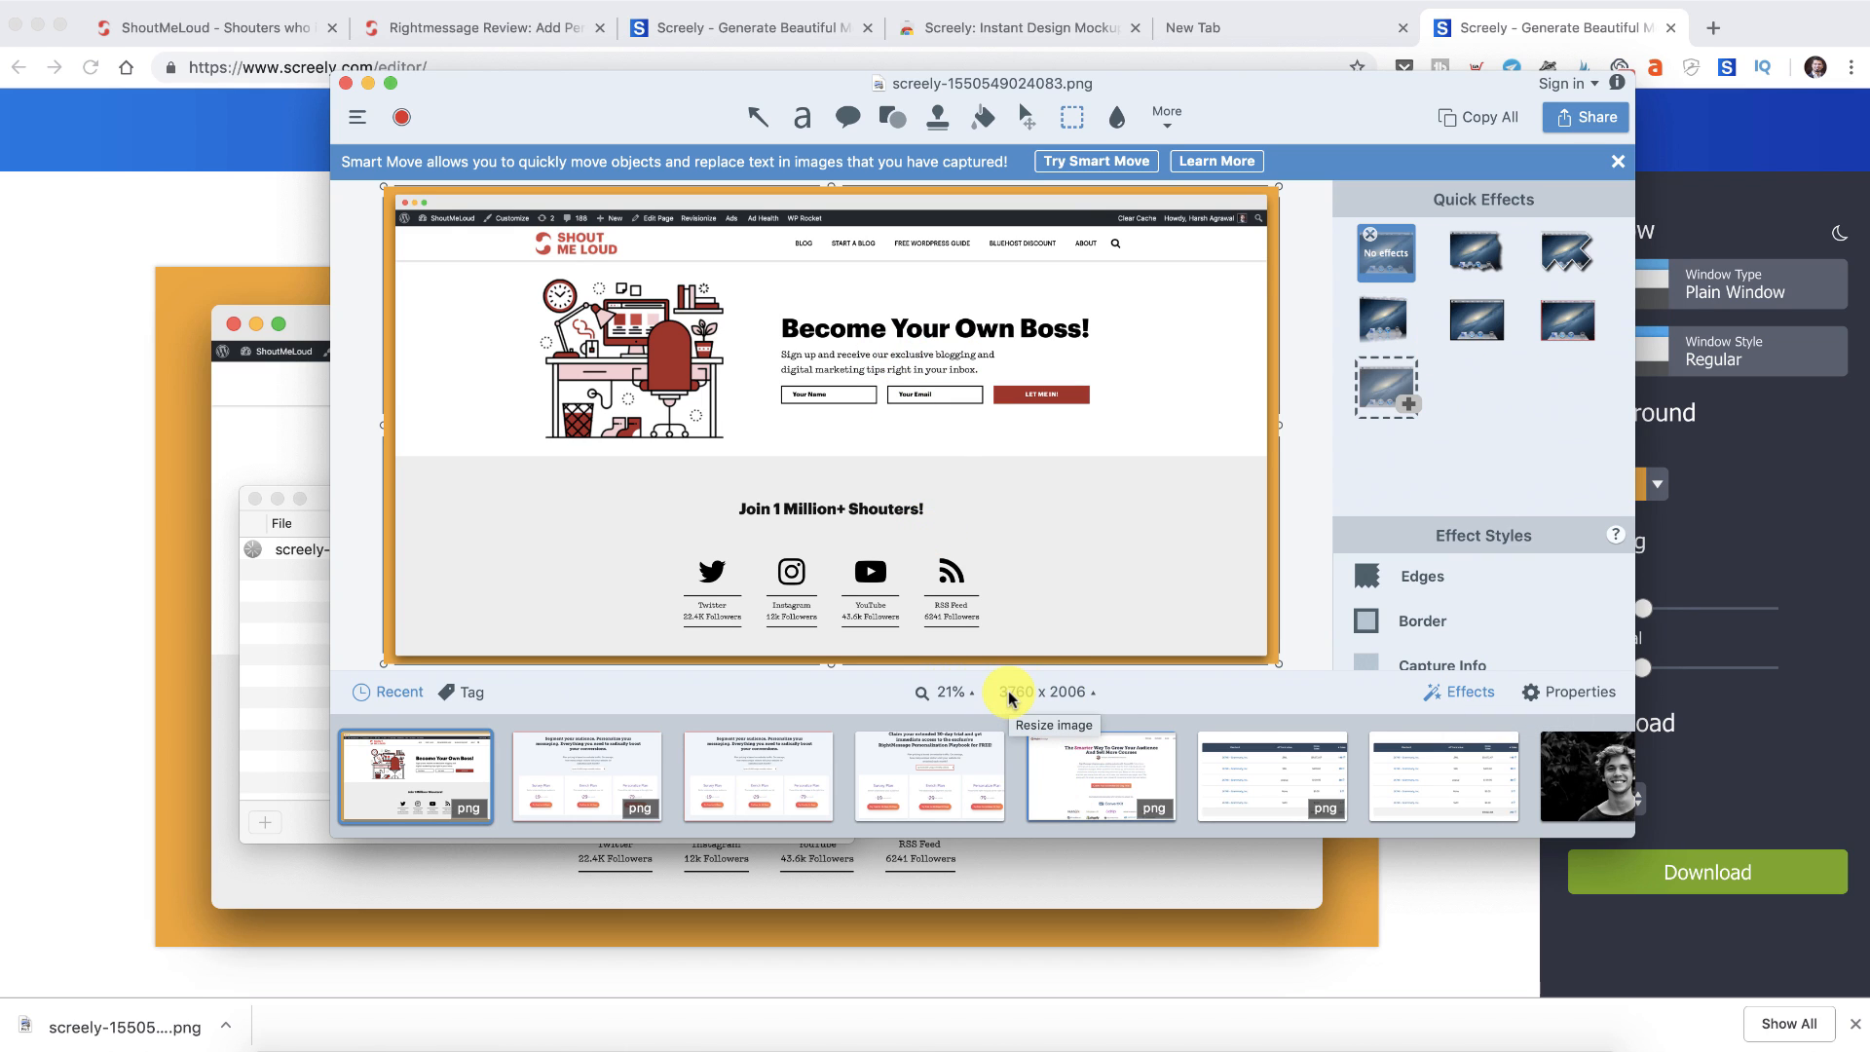
- Resize the mockup in Snagit to 1200 px wide (1200 × 640) and save over the file
left_click(1043, 692)
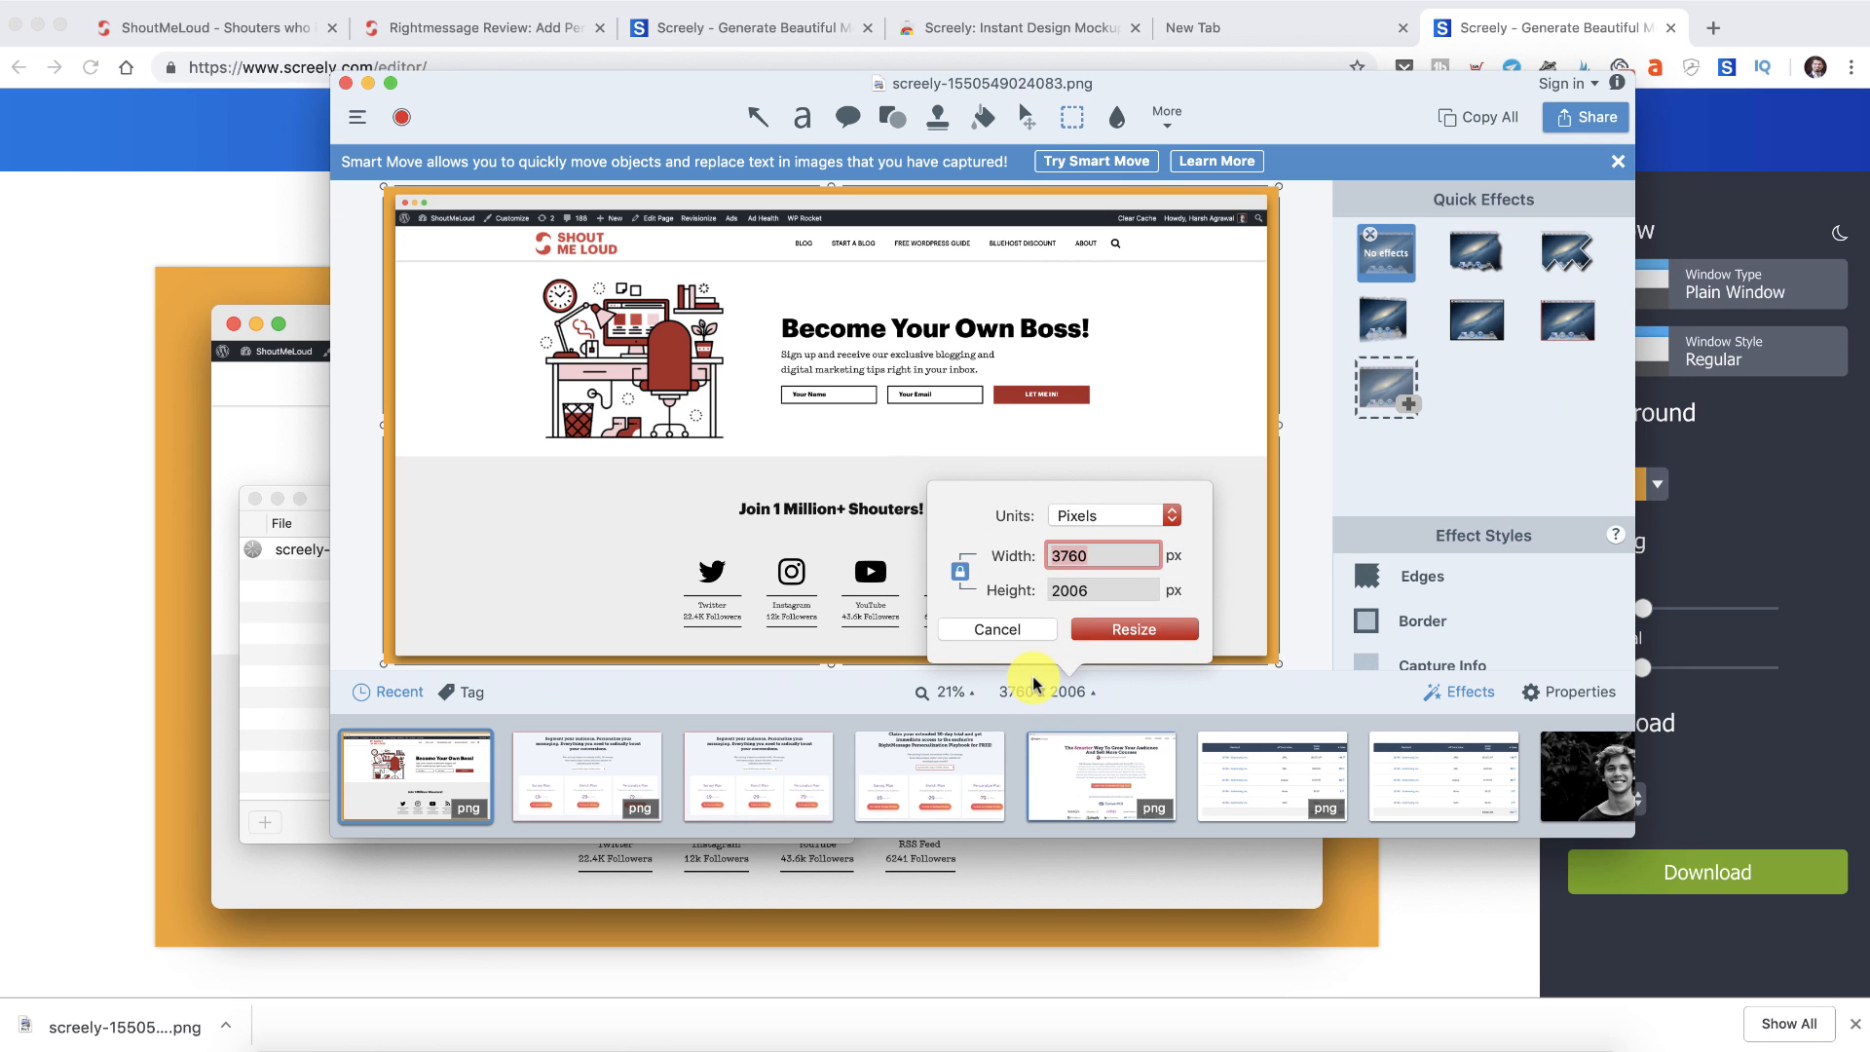
type("1200")
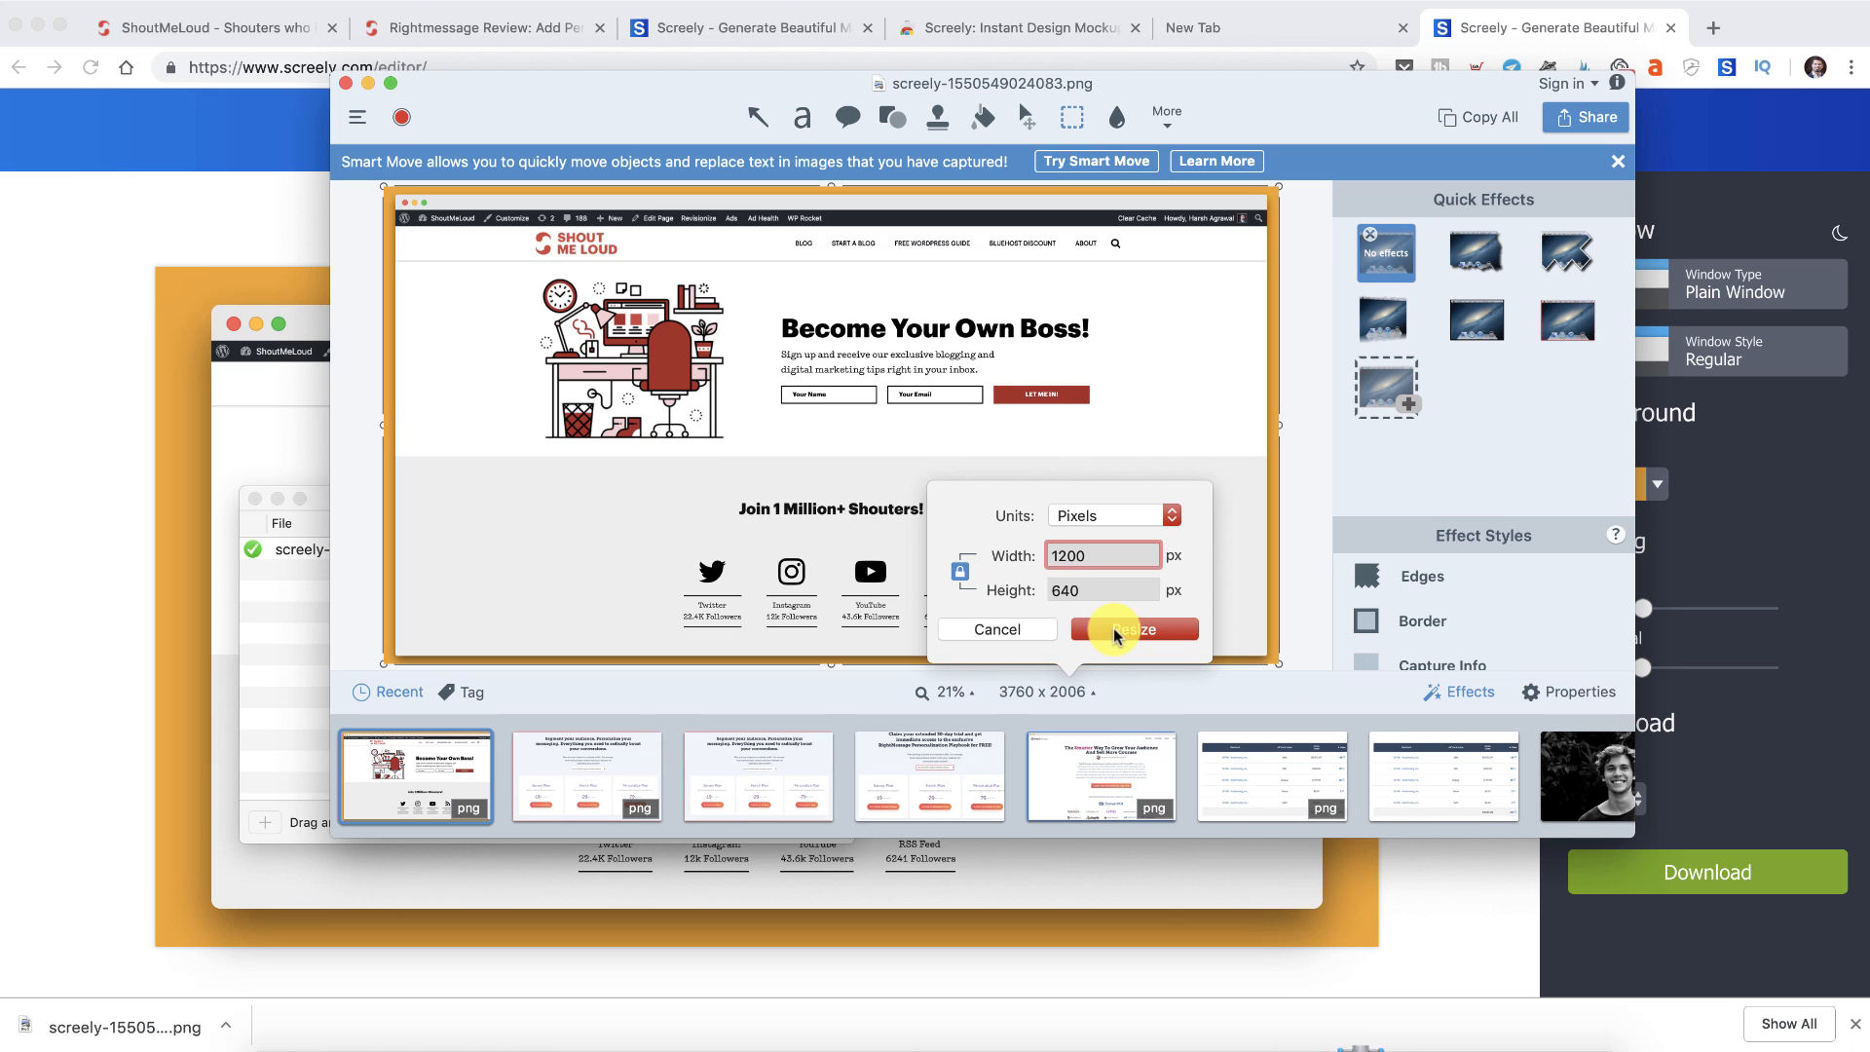
left_click(1132, 630)
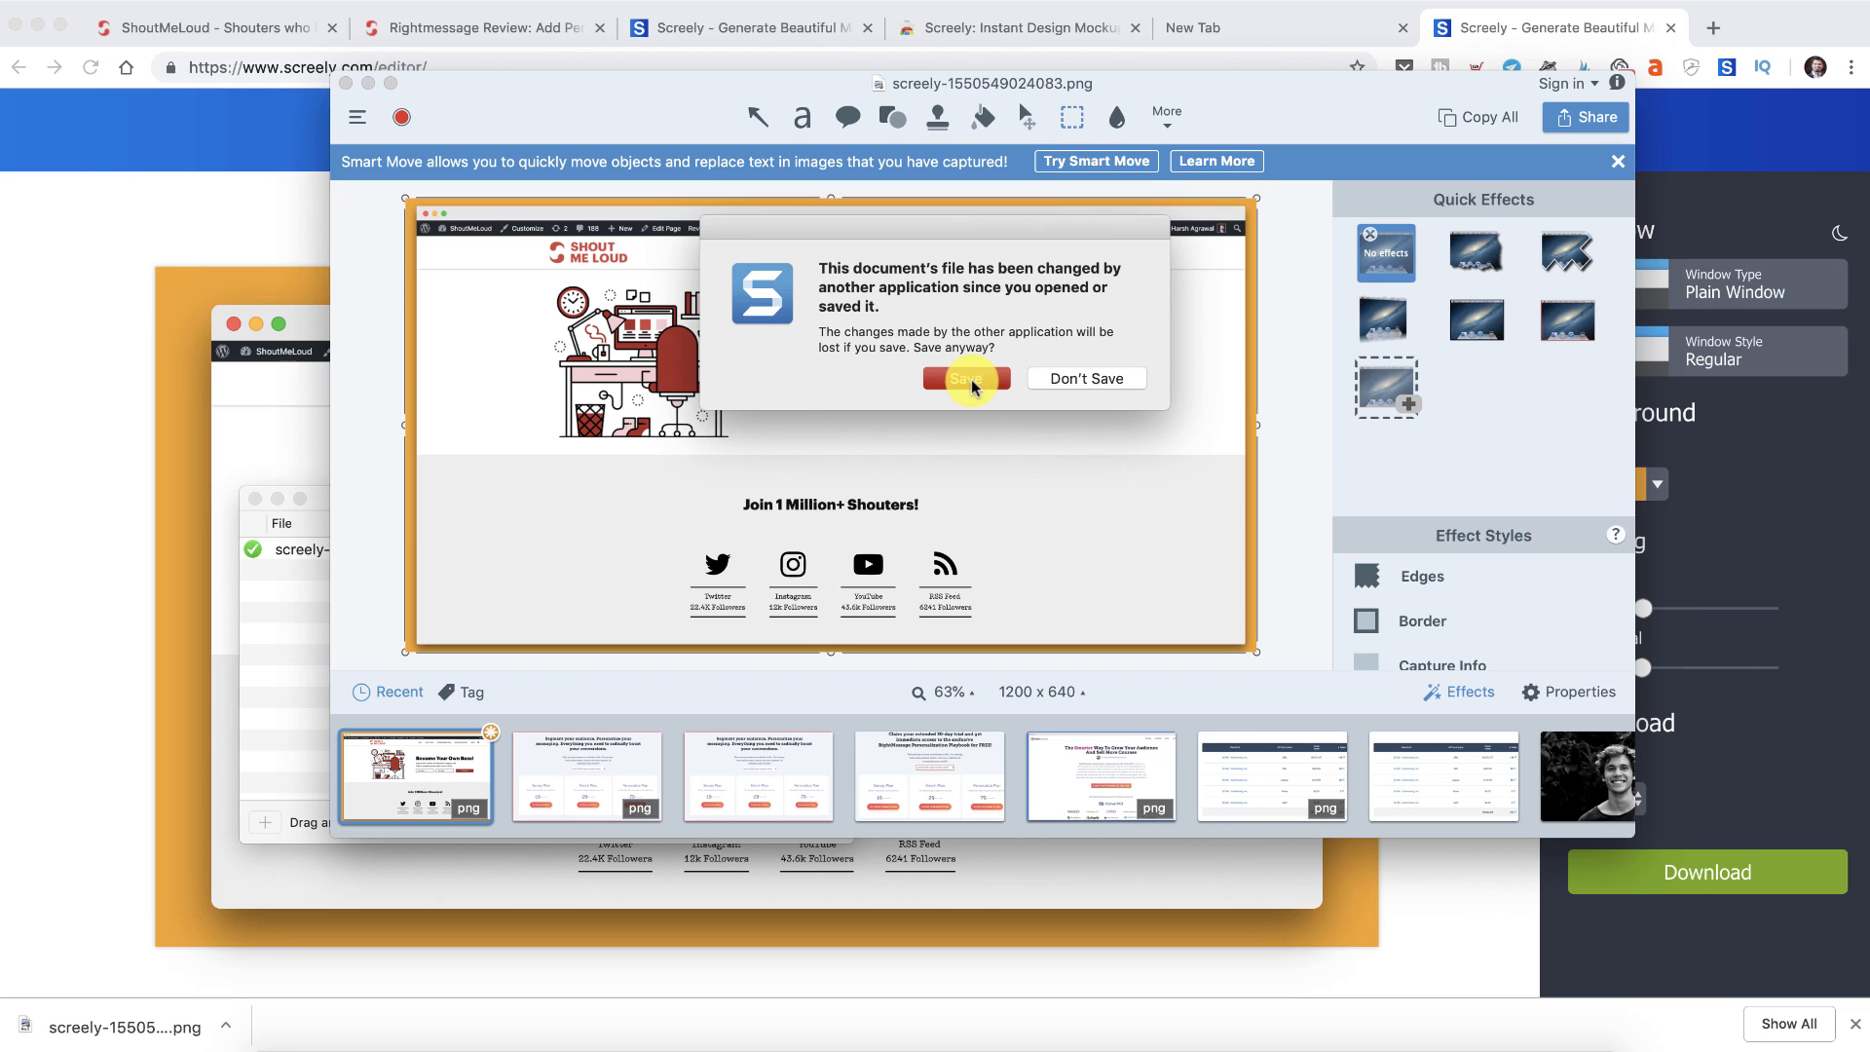
left_click(966, 378)
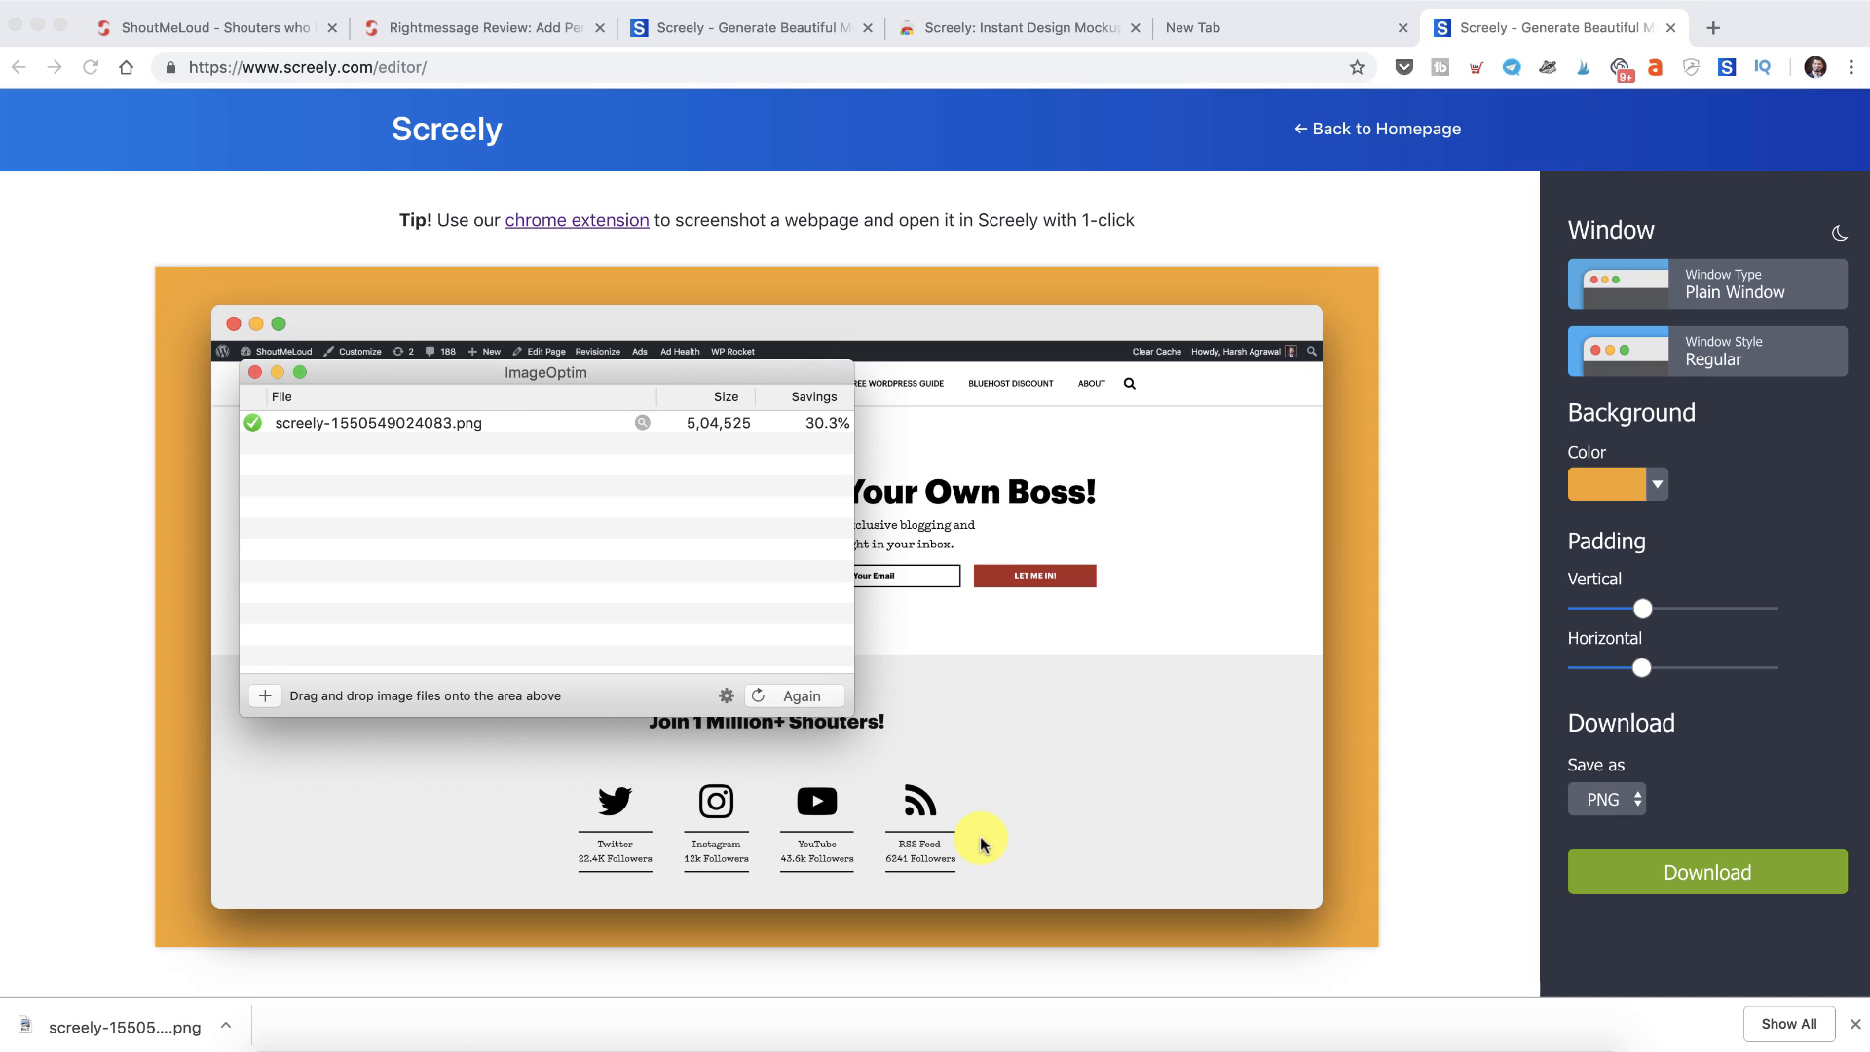
mouse_move(1039, 132)
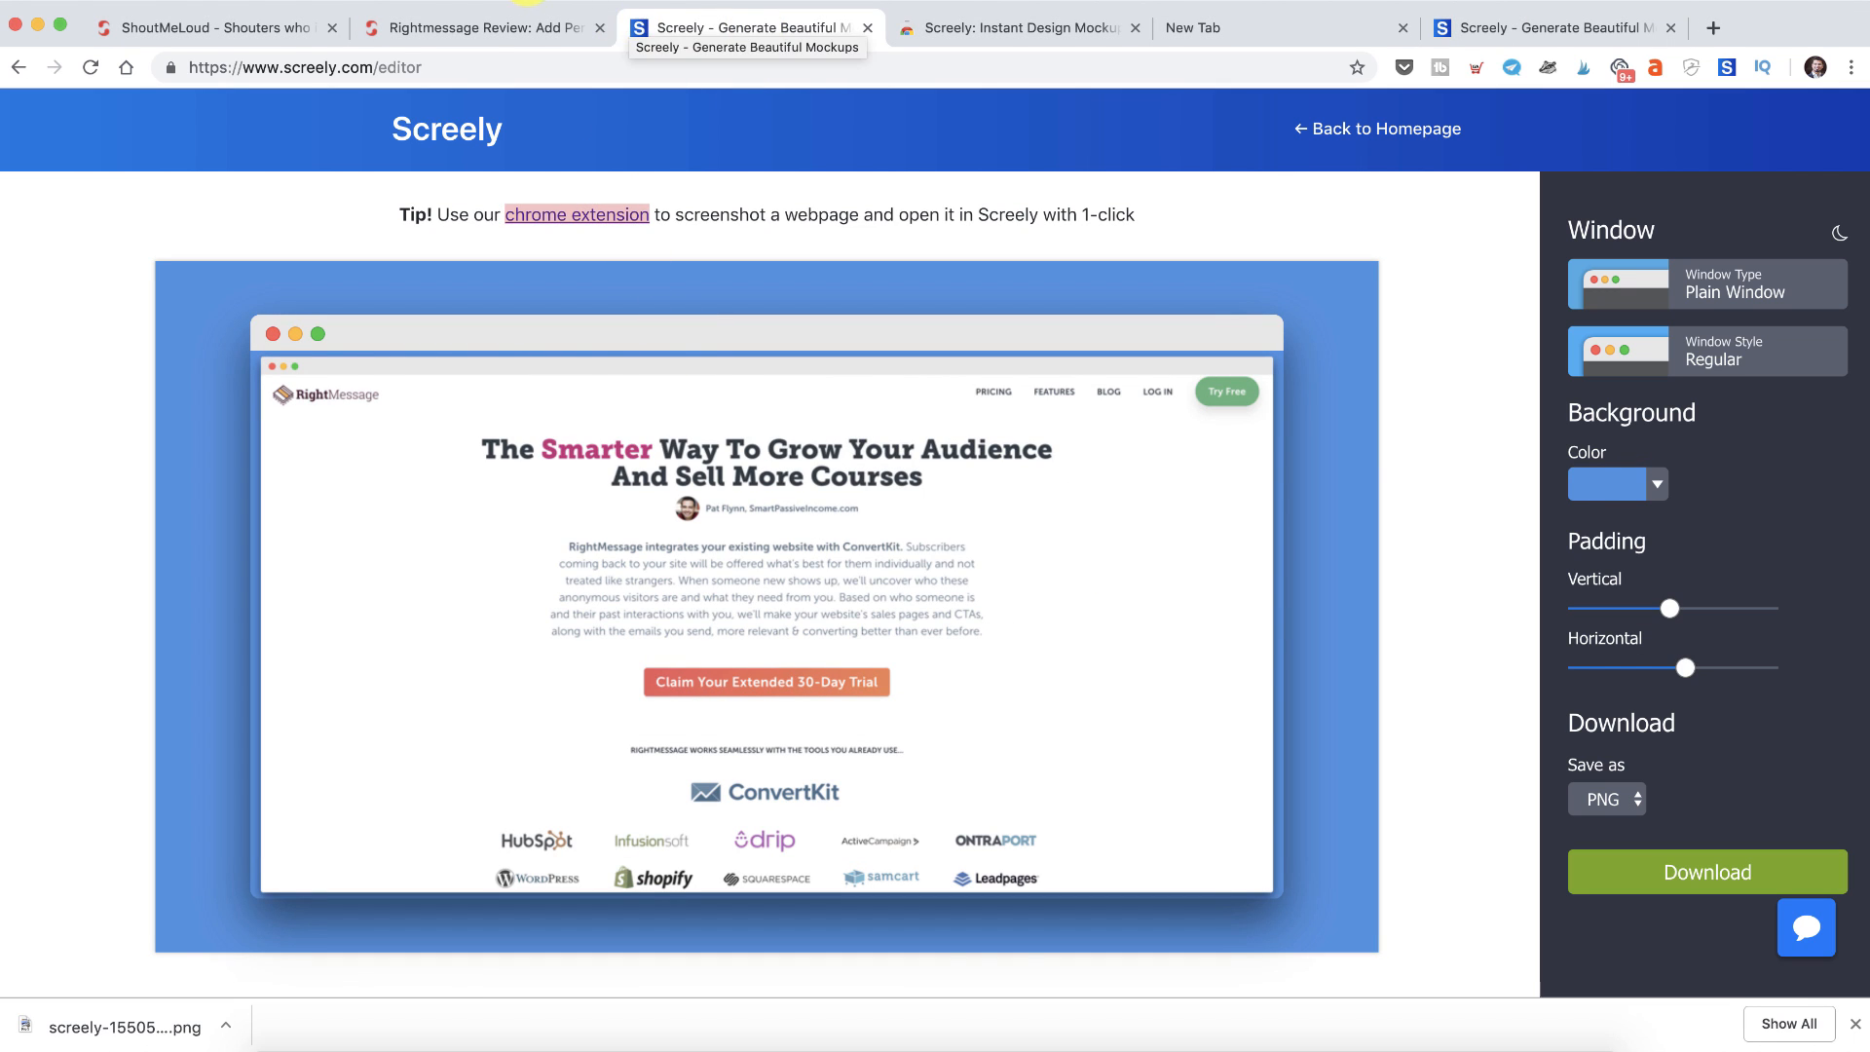
- Switch to the RightMessage review article tab and scroll through the post
left_click(483, 27)
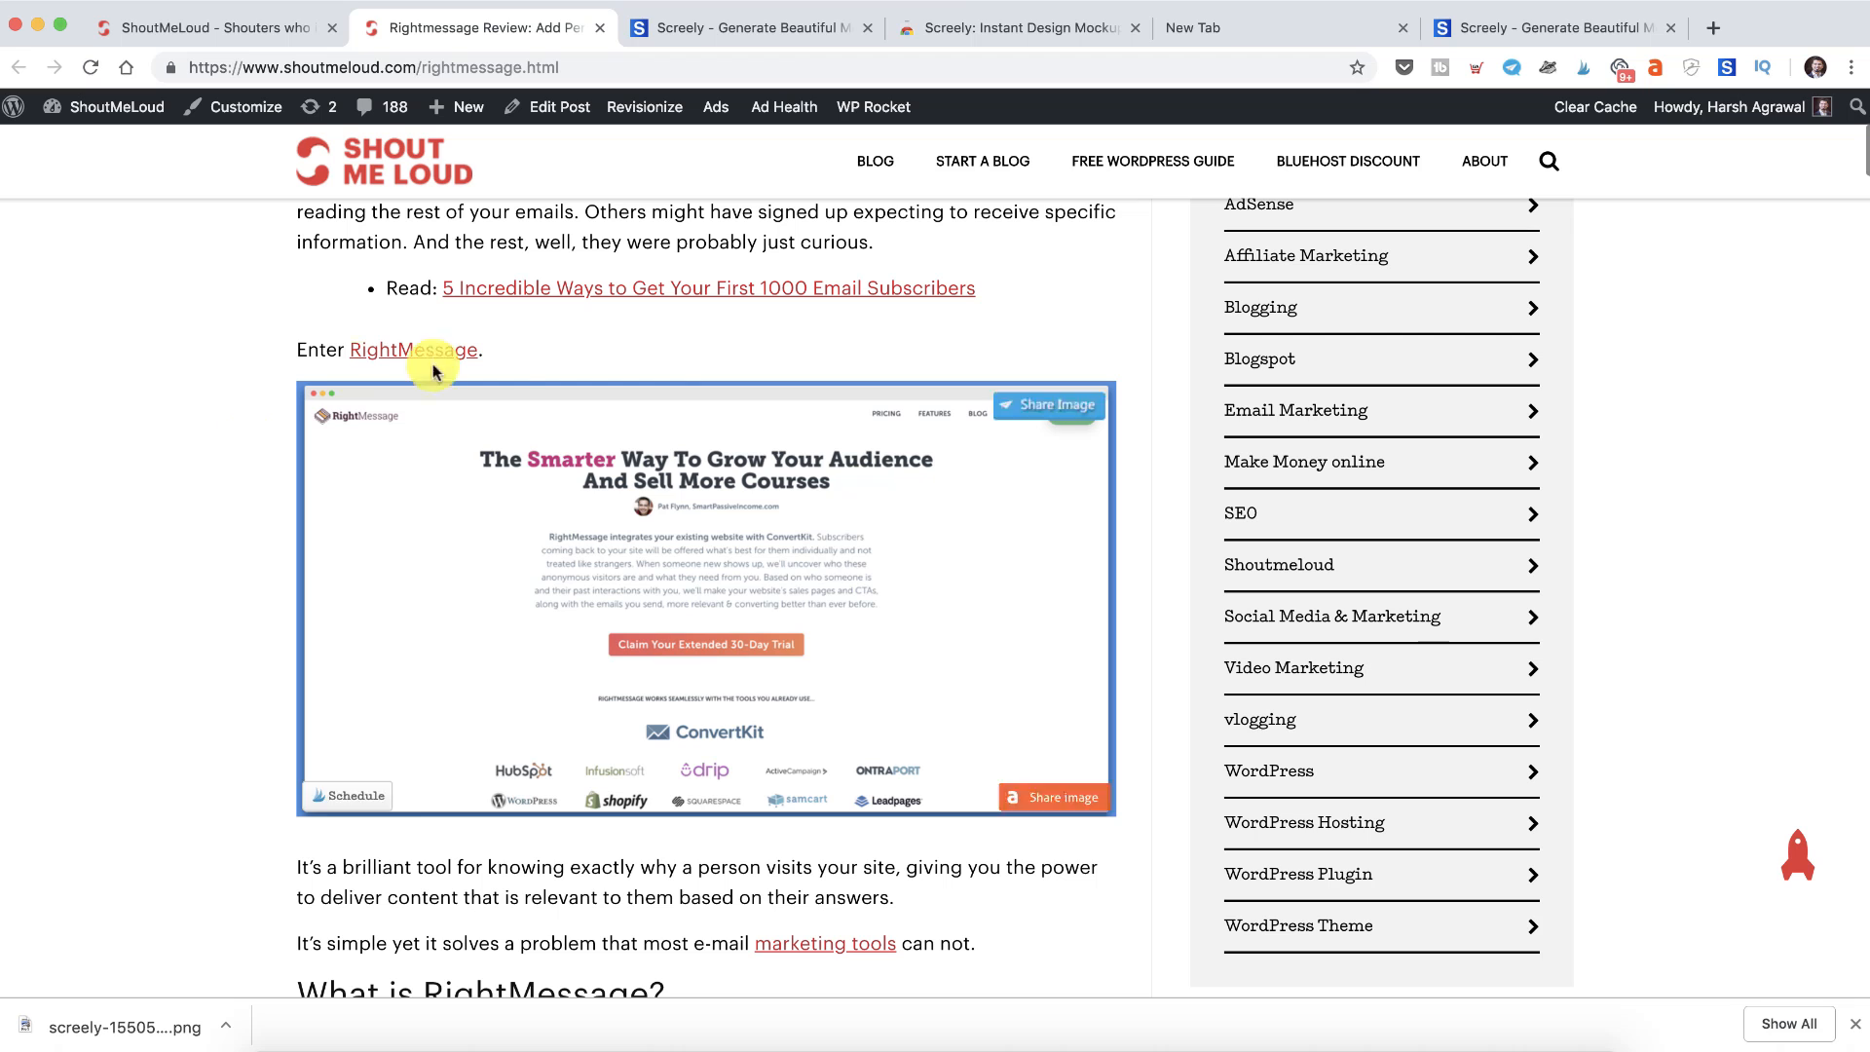
scroll("down", 3)
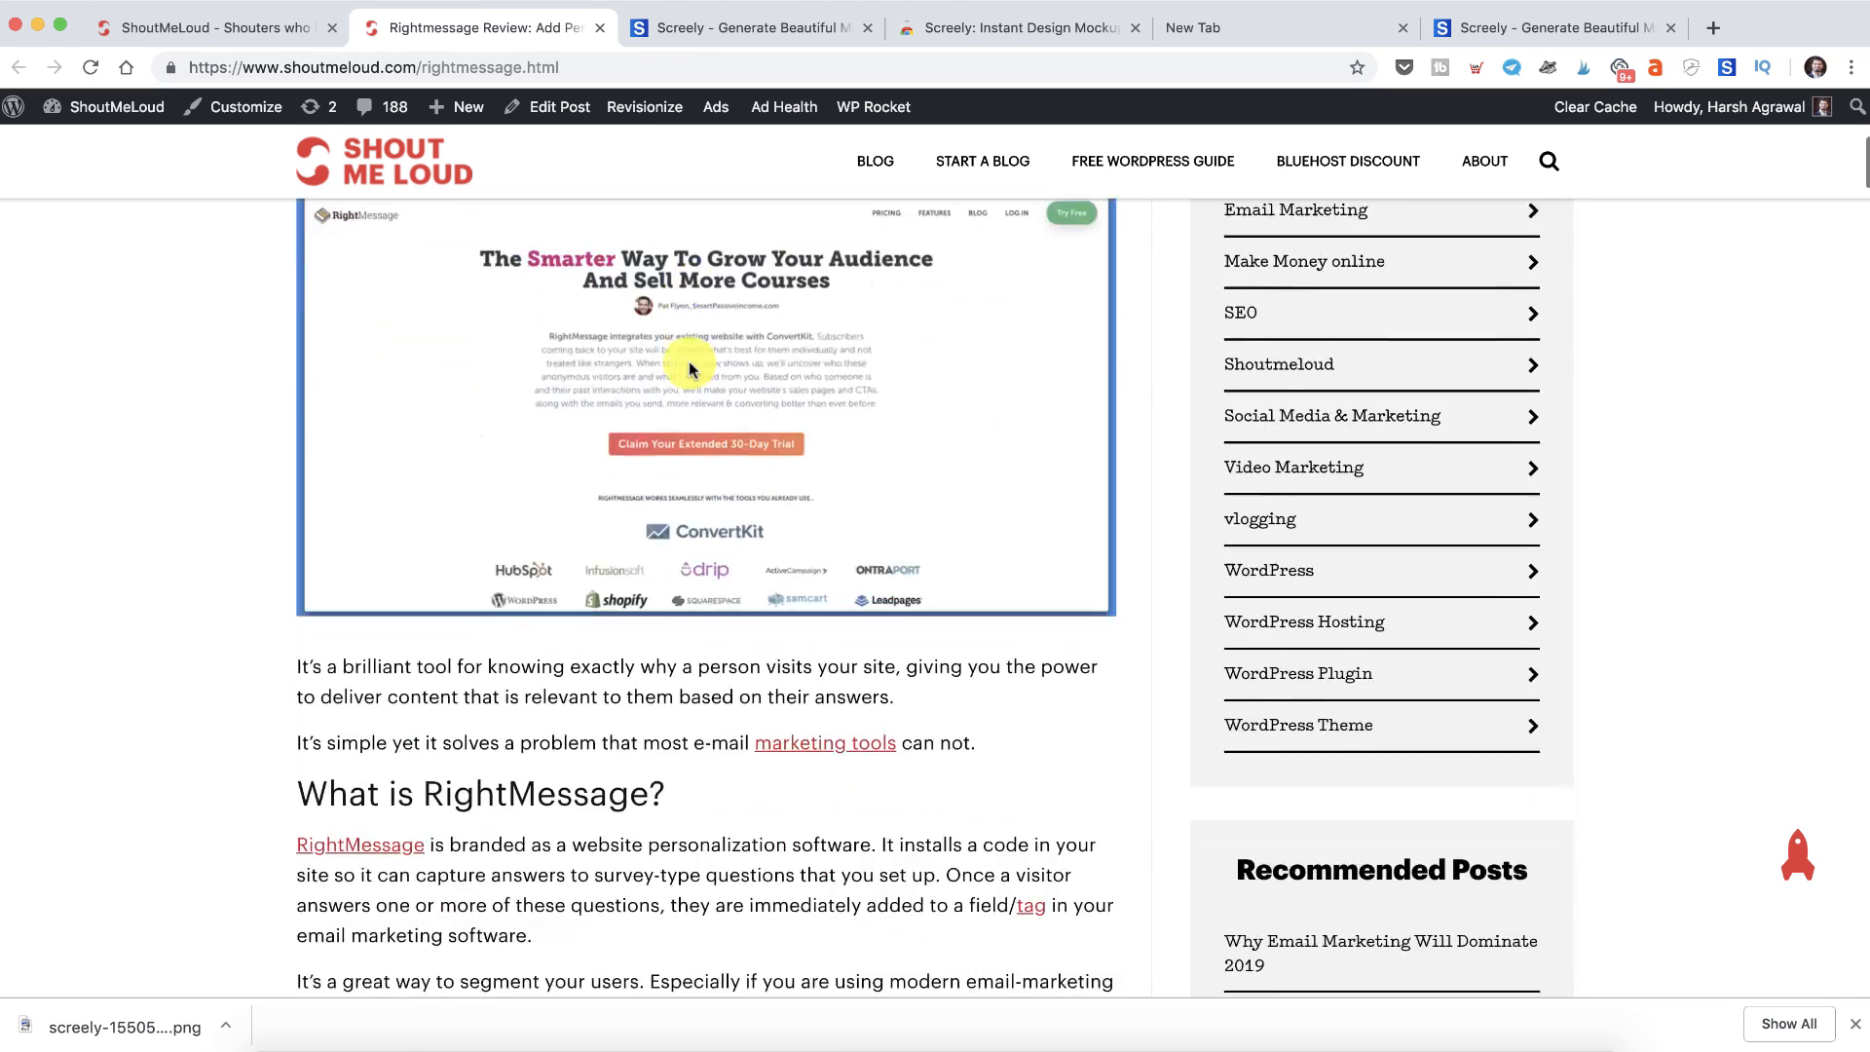